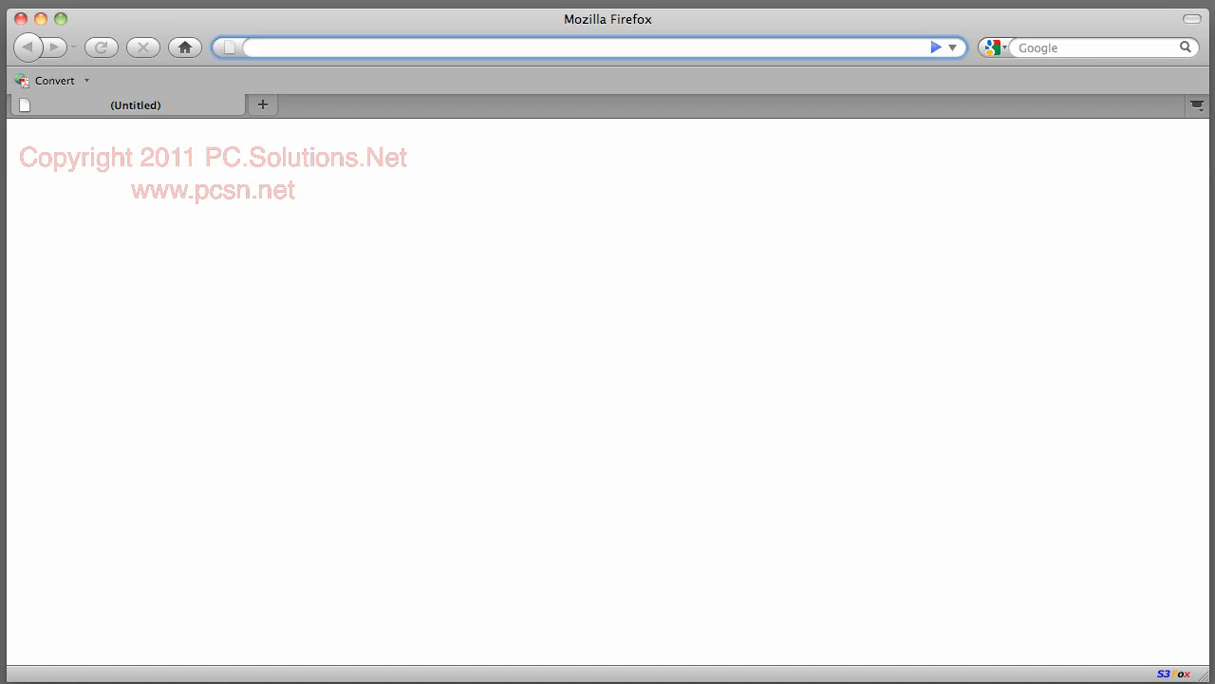
left_click(588, 48)
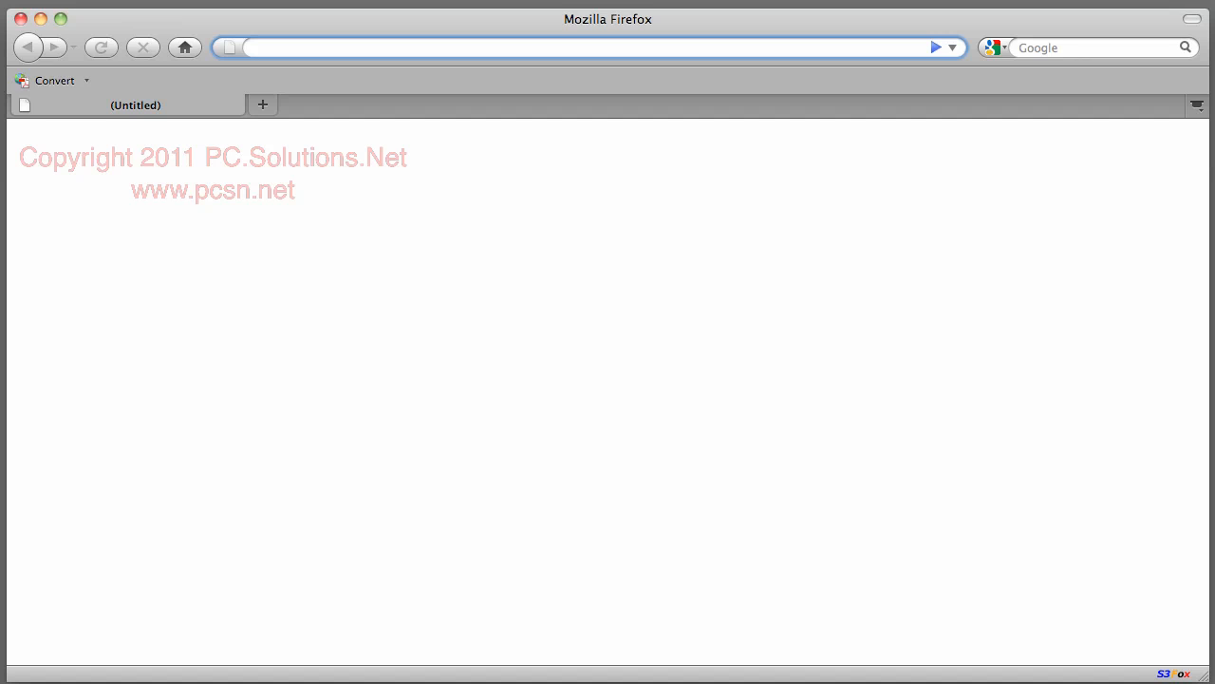
left_click(570, 47)
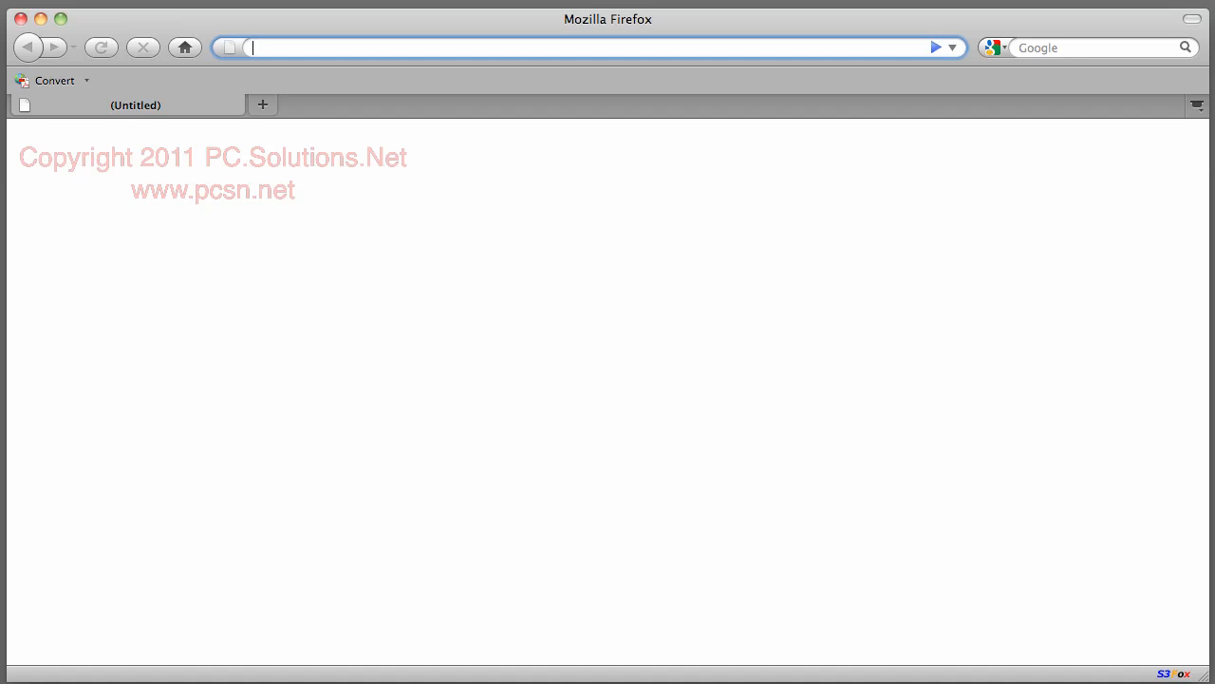
type("https")
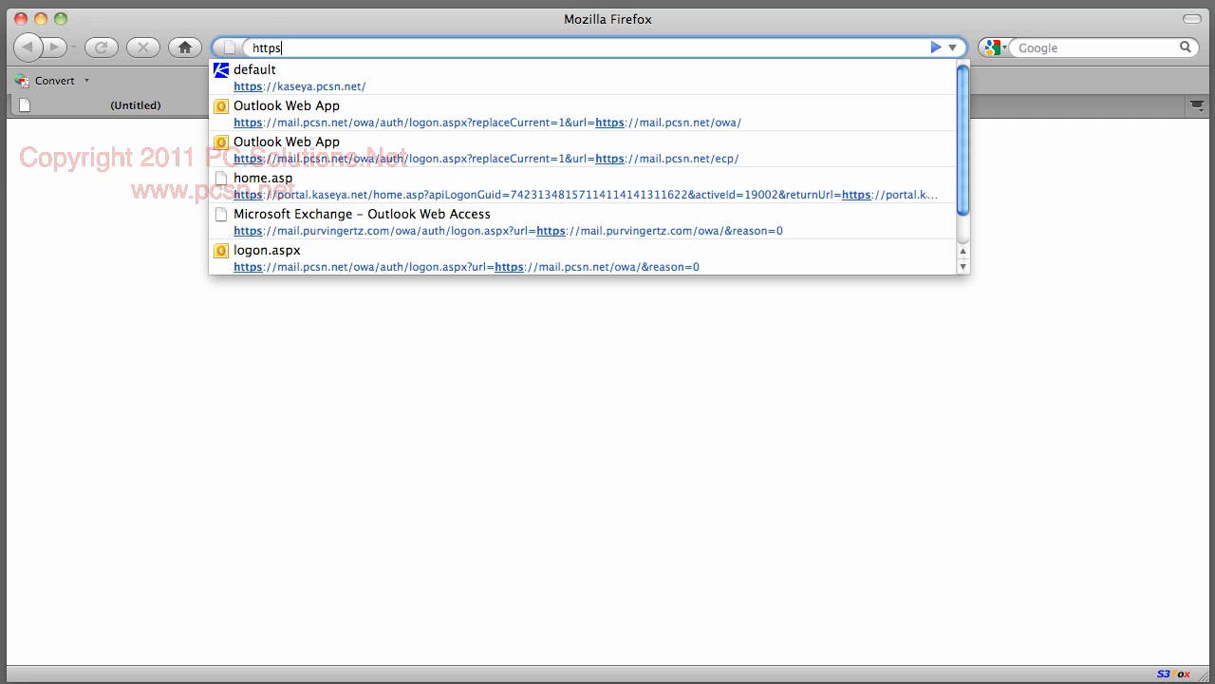
type("://")
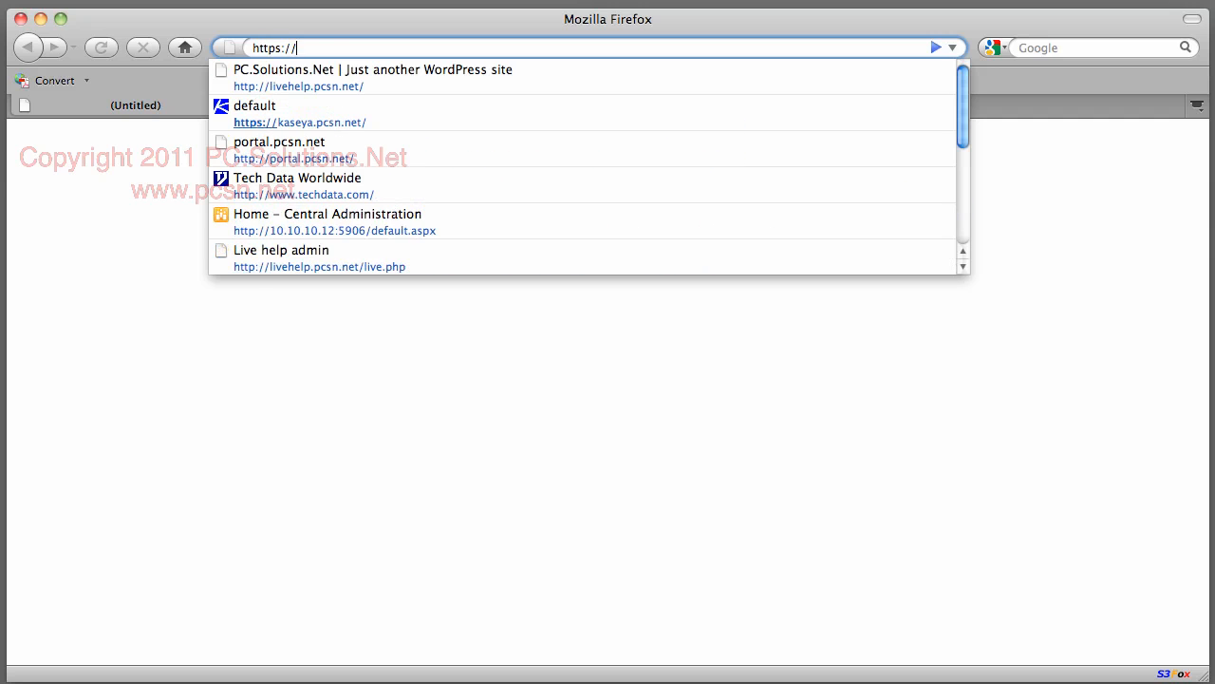
type("mail.pcsn.net/owa/auth/logon.aspx?replaceCurrent=1&url=https%3a%2f%2fmail.pcsn.net%2fowa%2f")
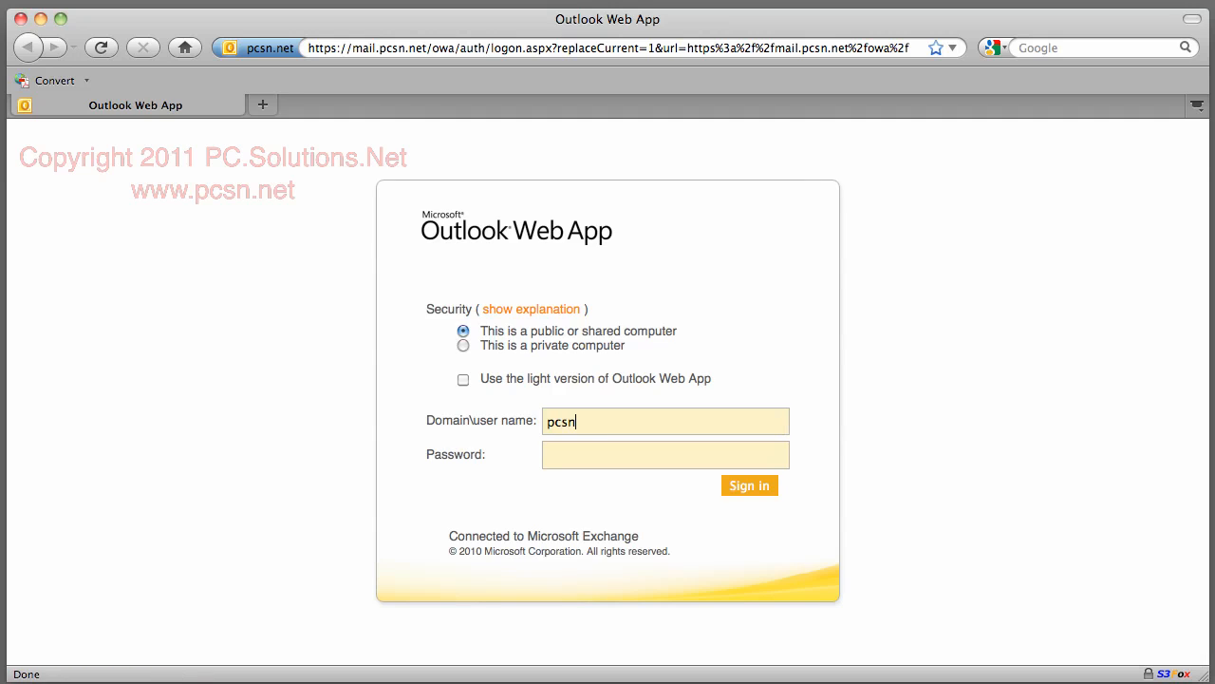
- Enter the domain\nadeem user name and password and sign in
type("\\nadeem")
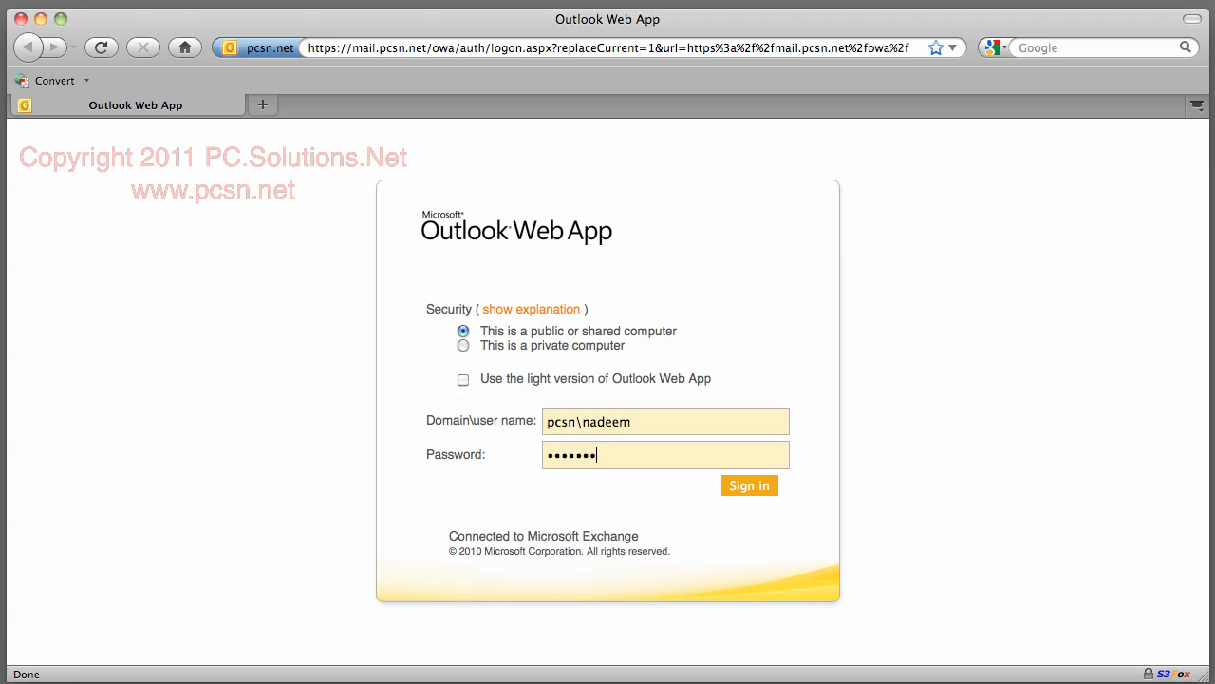
left_click(748, 486)
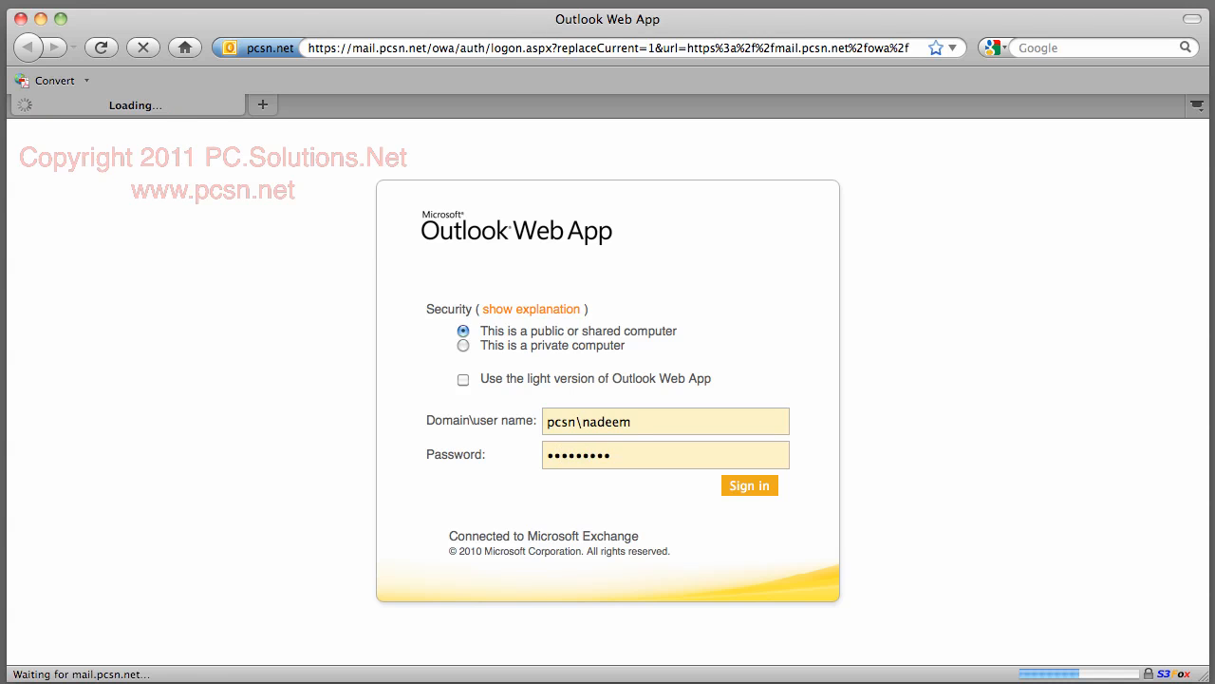
- Finish signing in to the Inbox and begin editing the page address
left_click(749, 486)
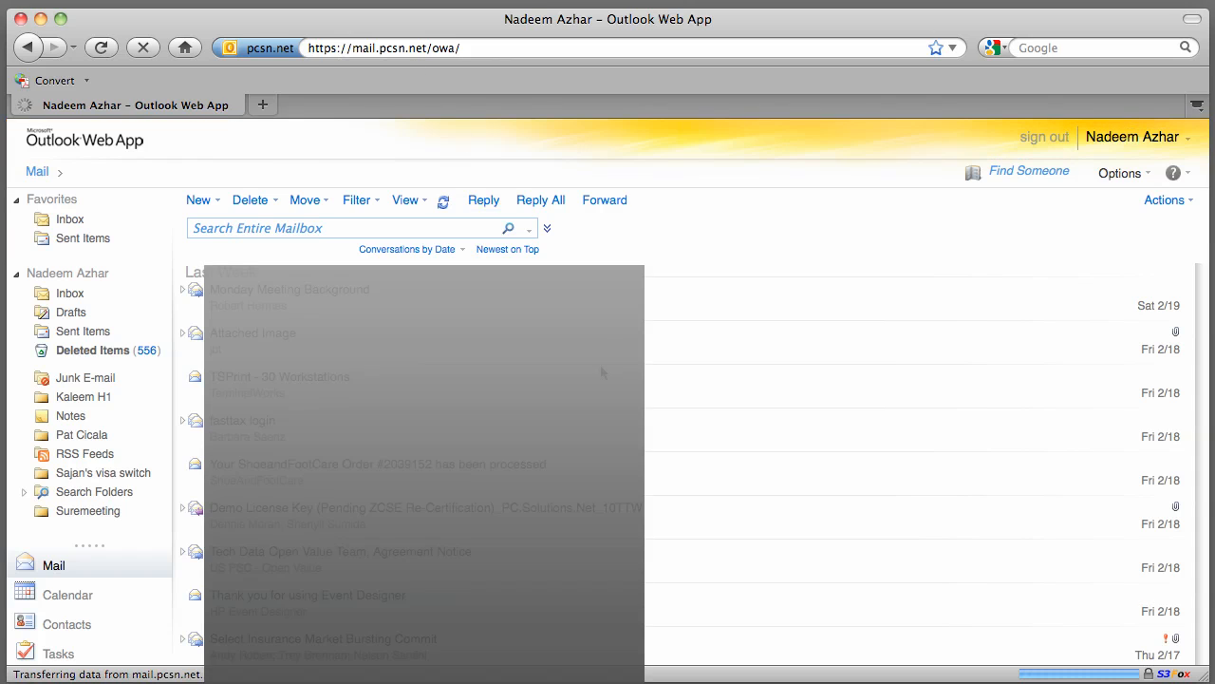
left_click(487, 47)
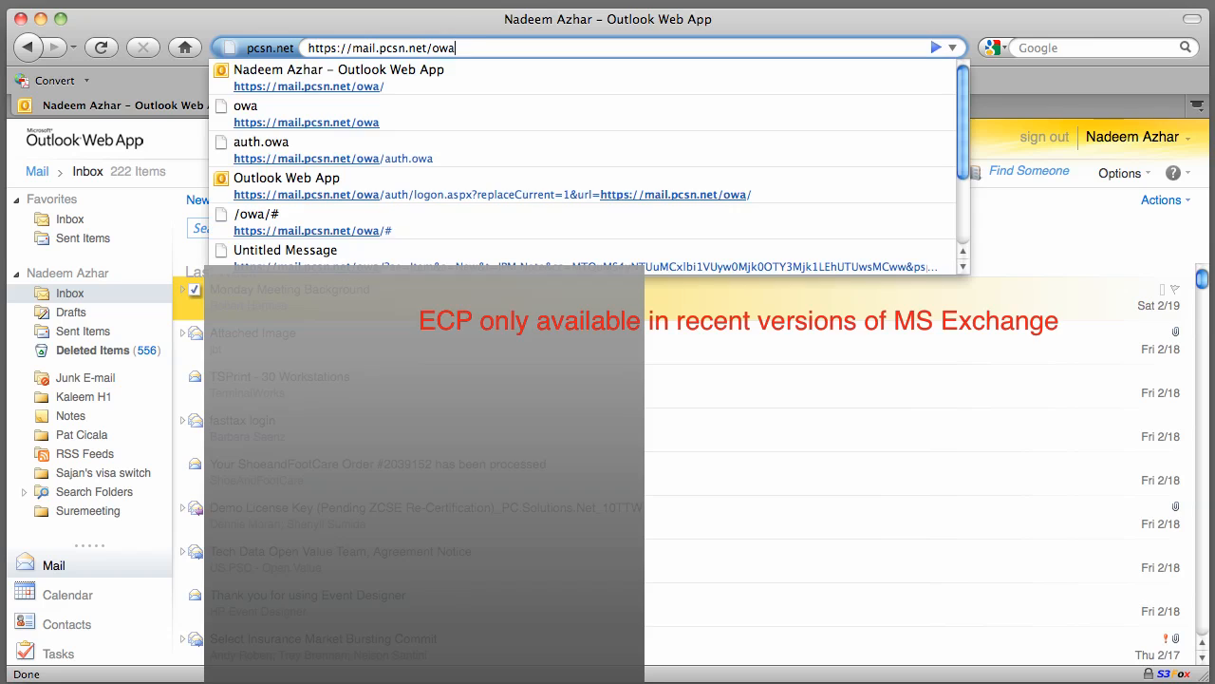
- Replace the mailbox part of the address with 'ecp' to reach the Exchange Control Panel
key("Backspace")
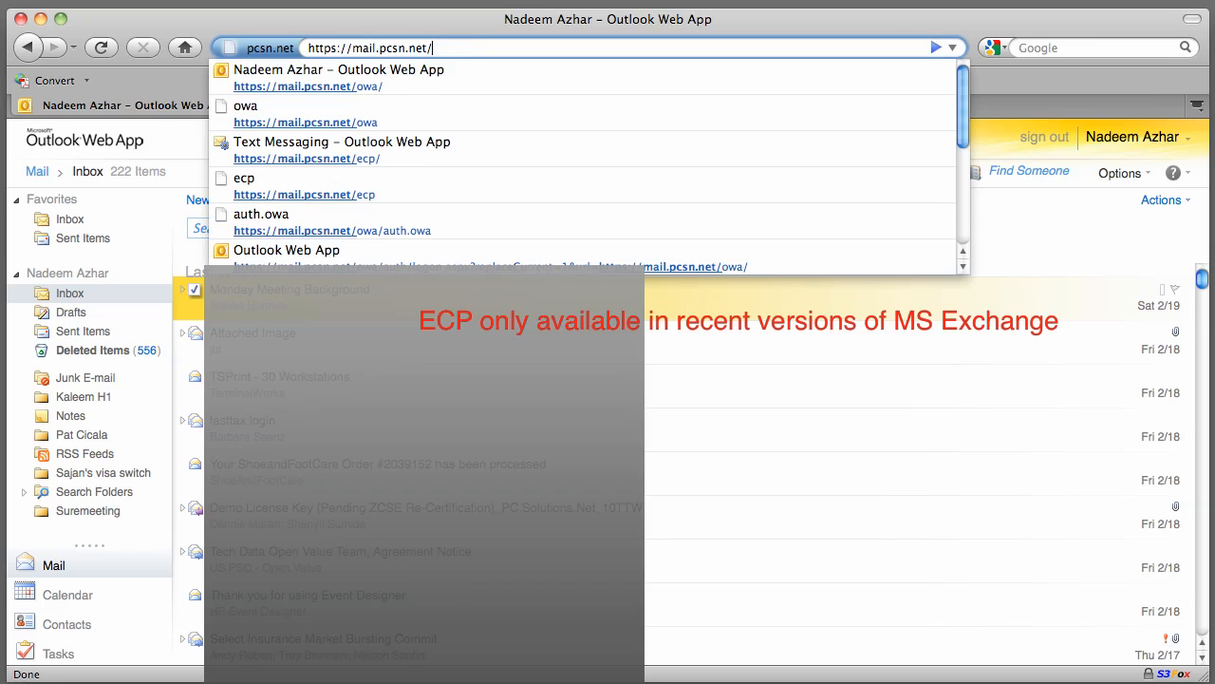
type("ecp/")
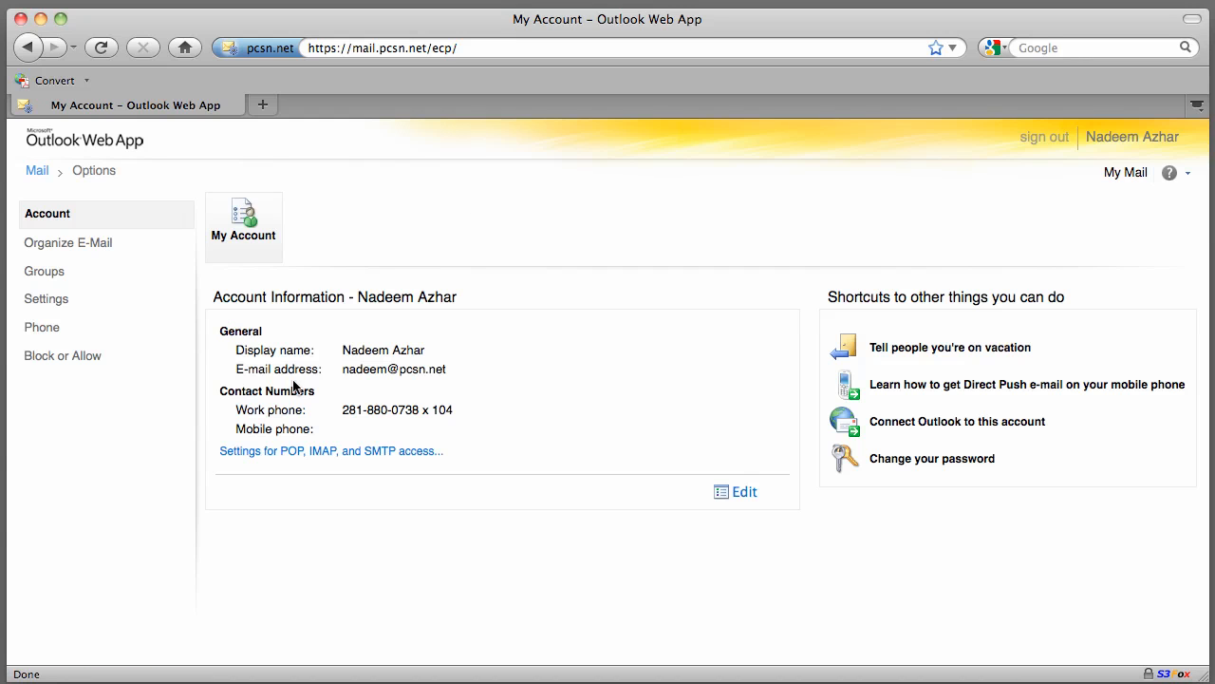
mouse_move(429, 359)
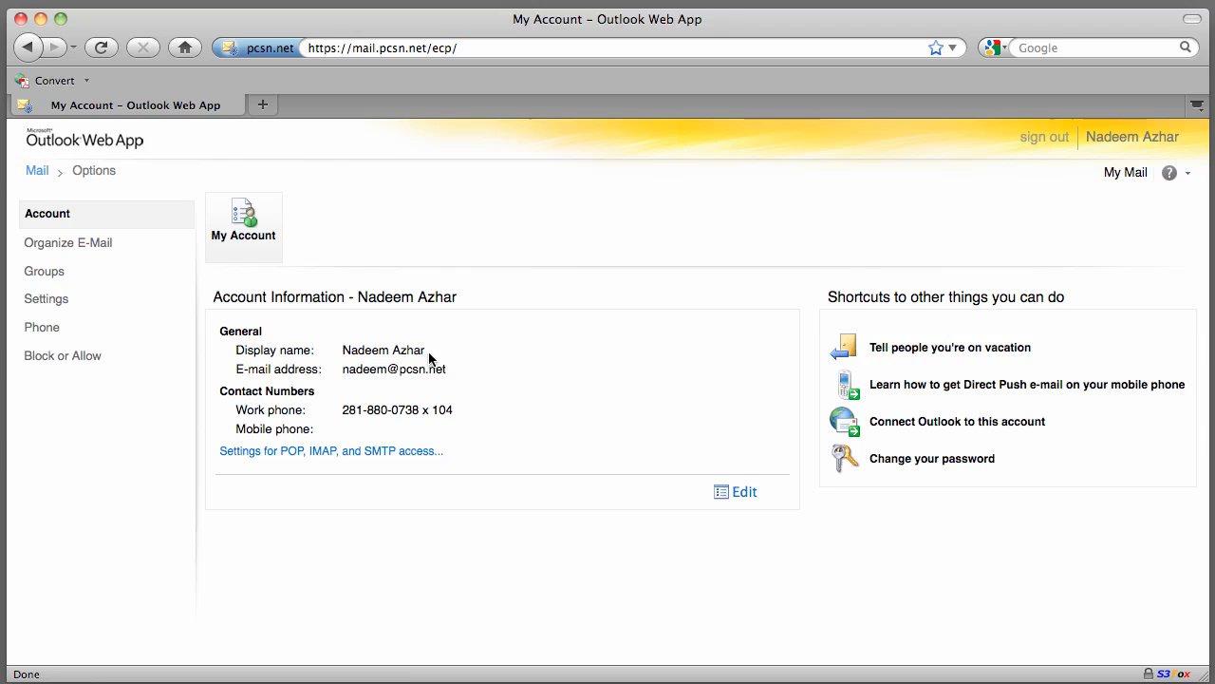
mouse_move(275, 450)
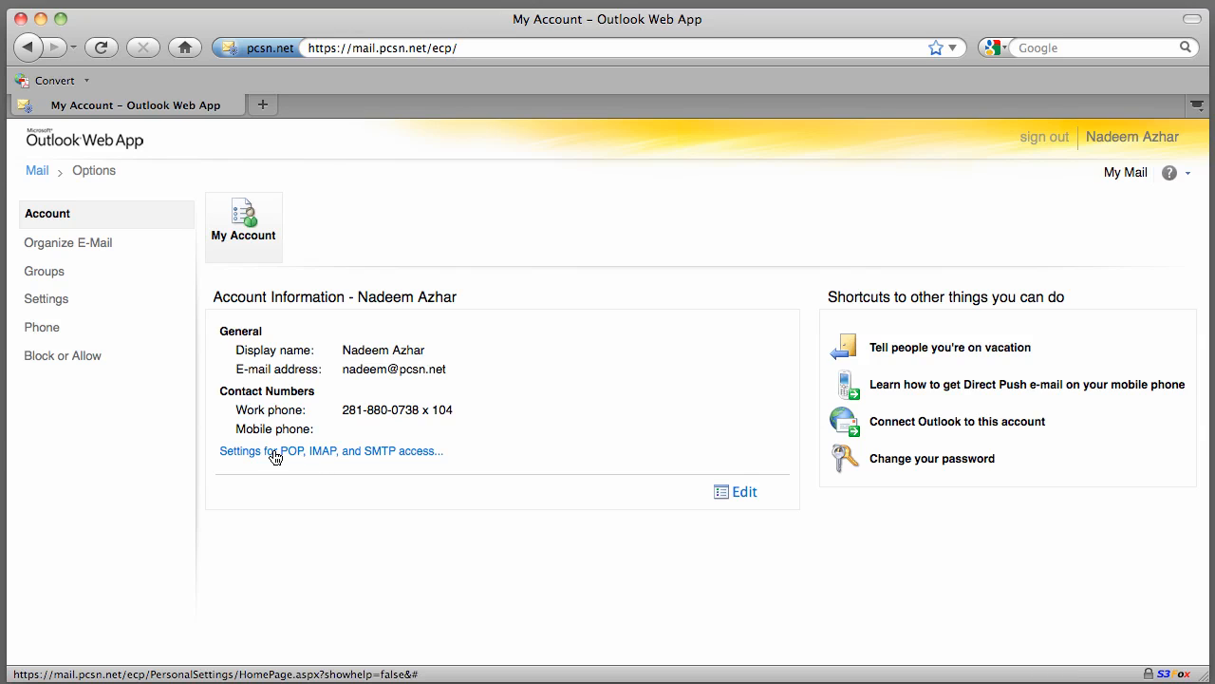
mouse_move(415, 452)
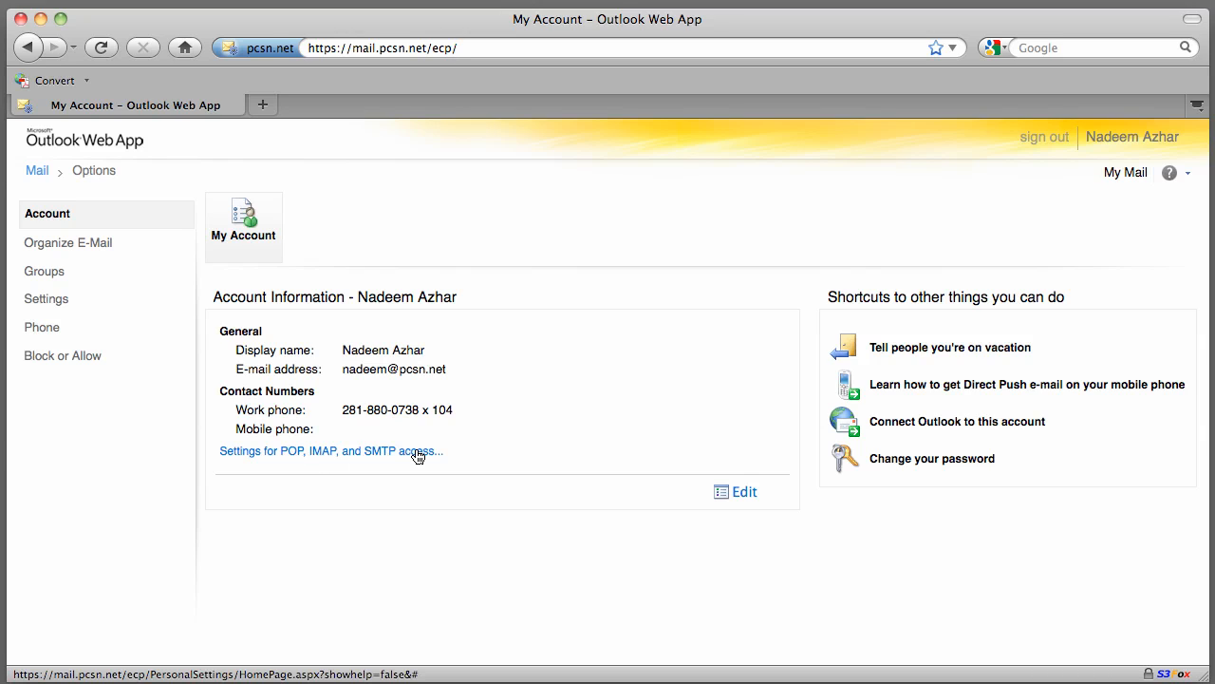
mouse_move(921, 384)
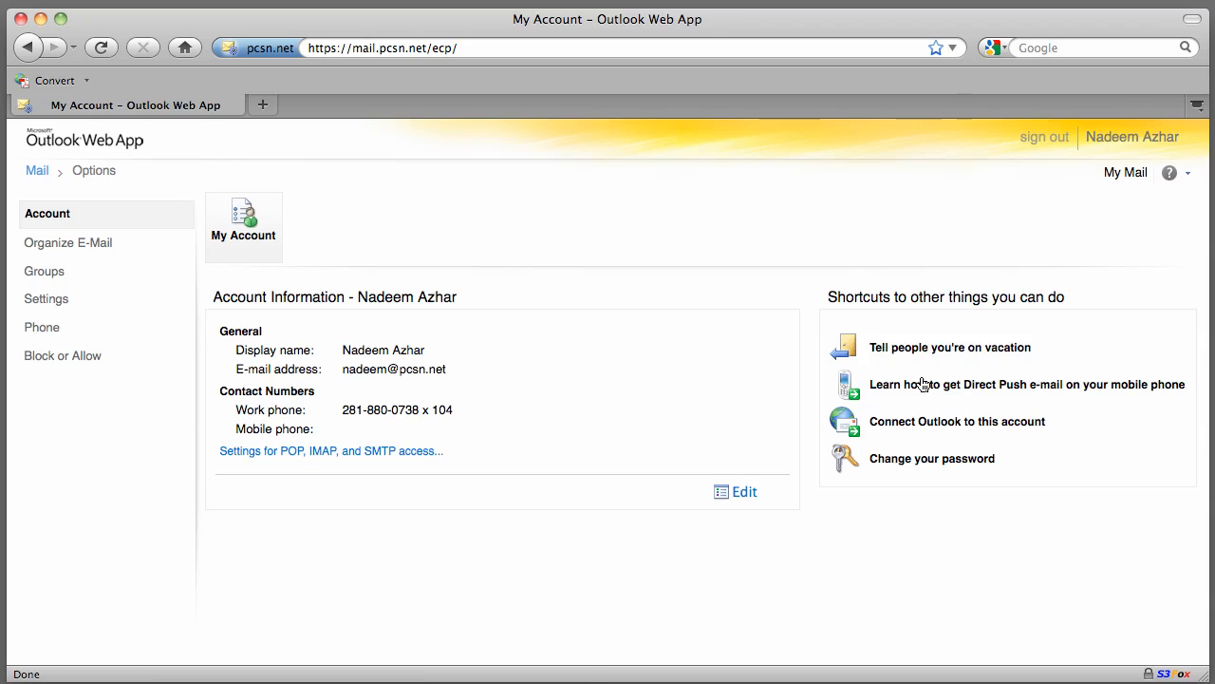
mouse_move(957, 421)
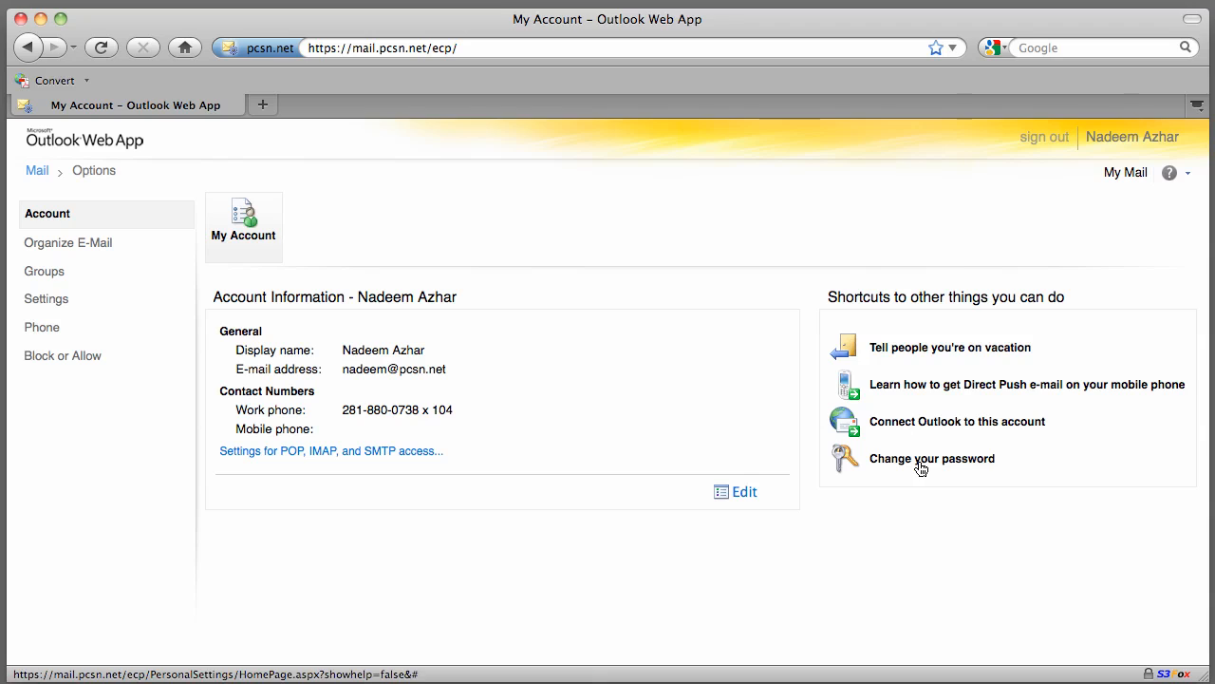
mouse_move(915, 384)
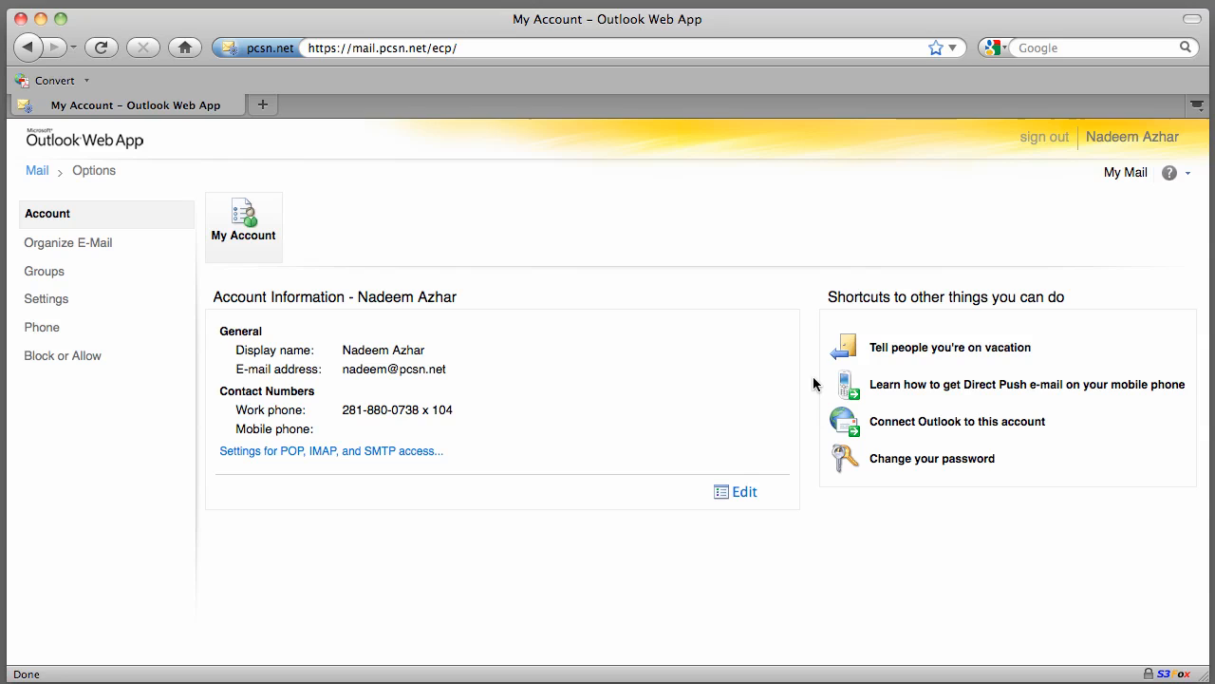
mouse_move(920, 368)
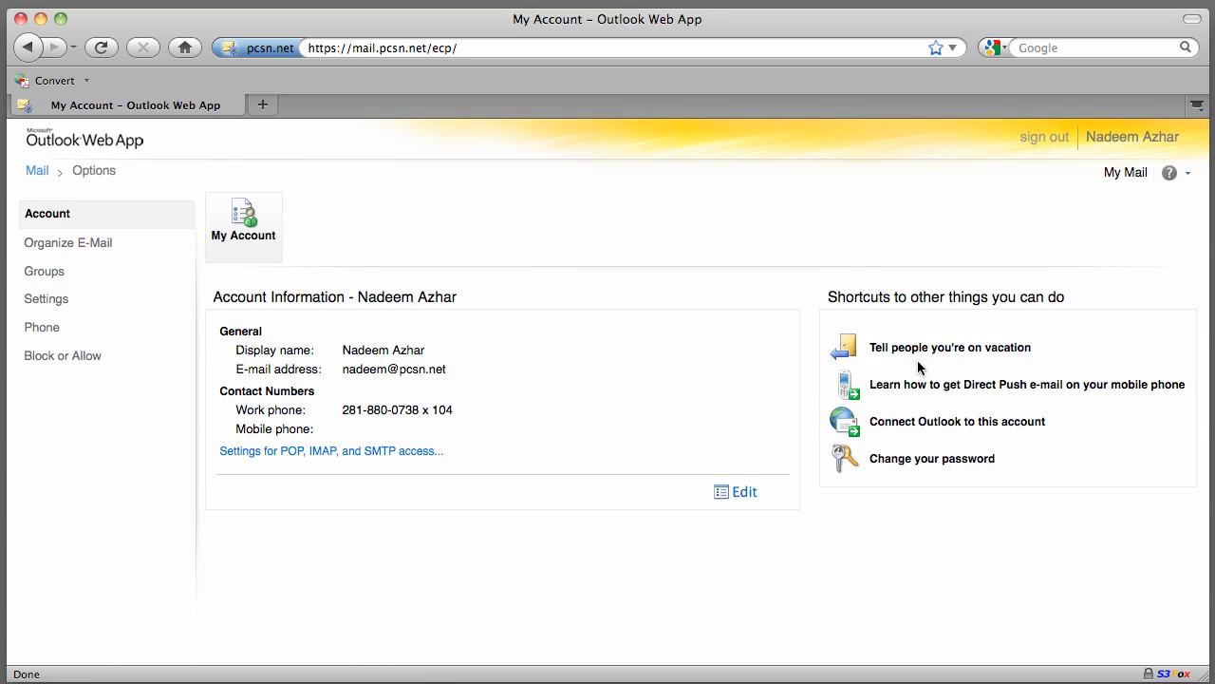
mouse_move(612, 326)
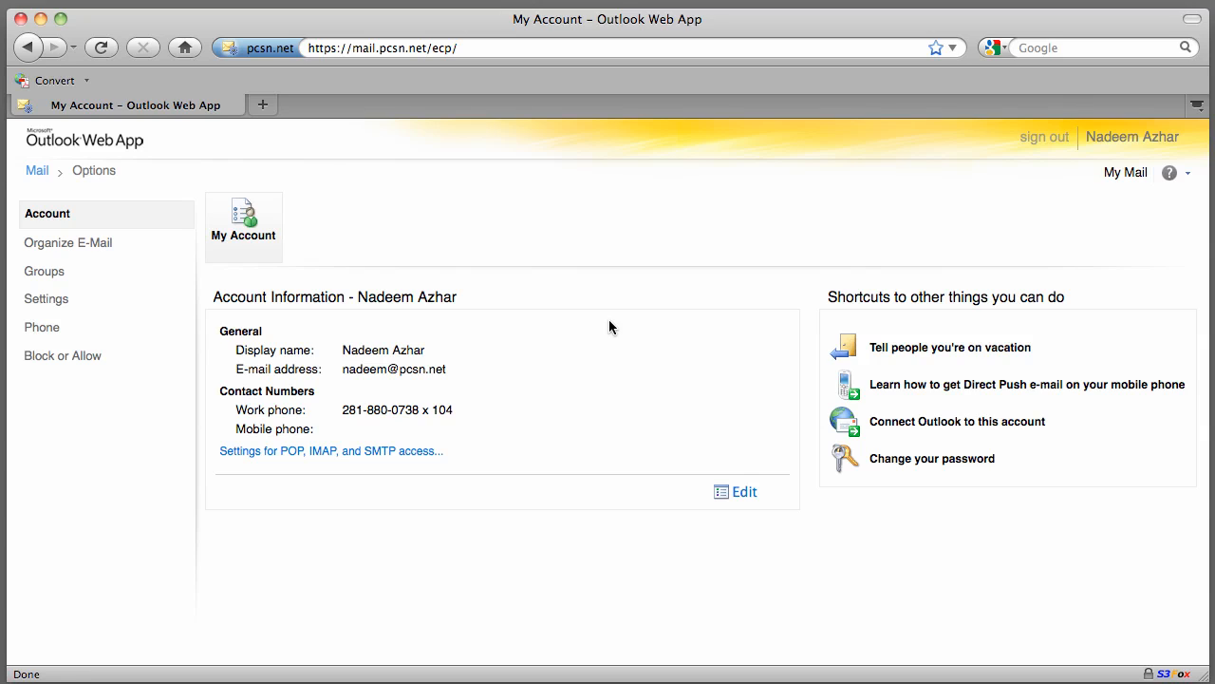
mouse_move(395, 89)
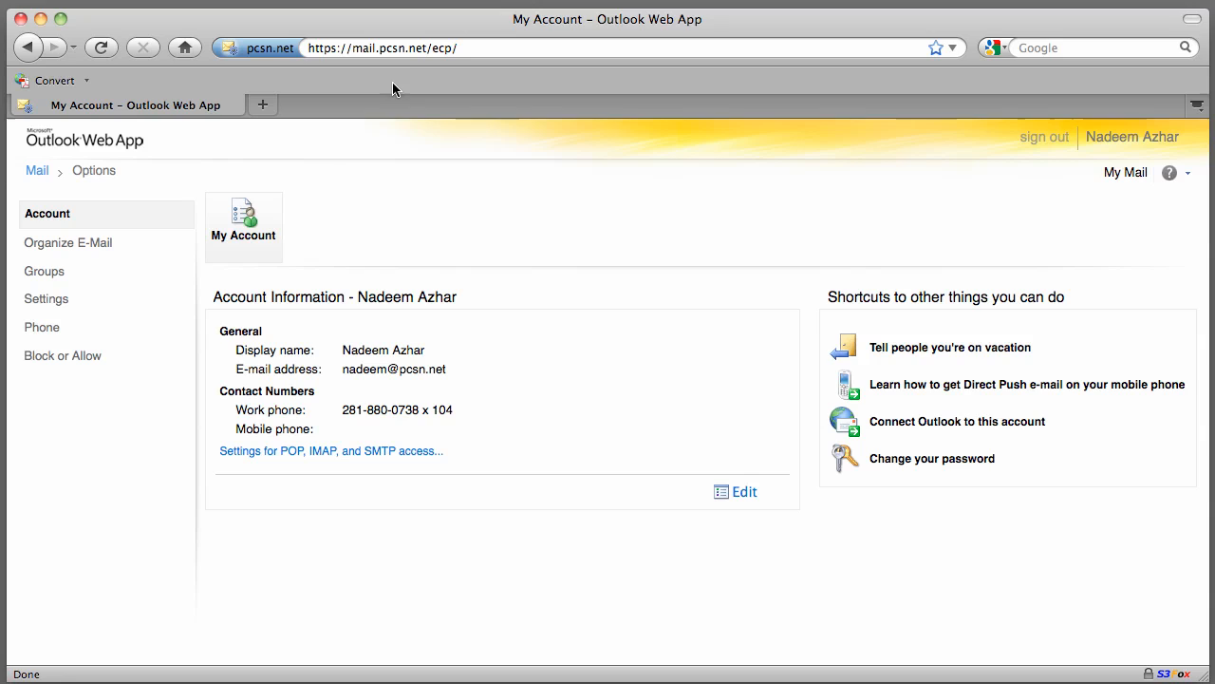
mouse_move(368, 216)
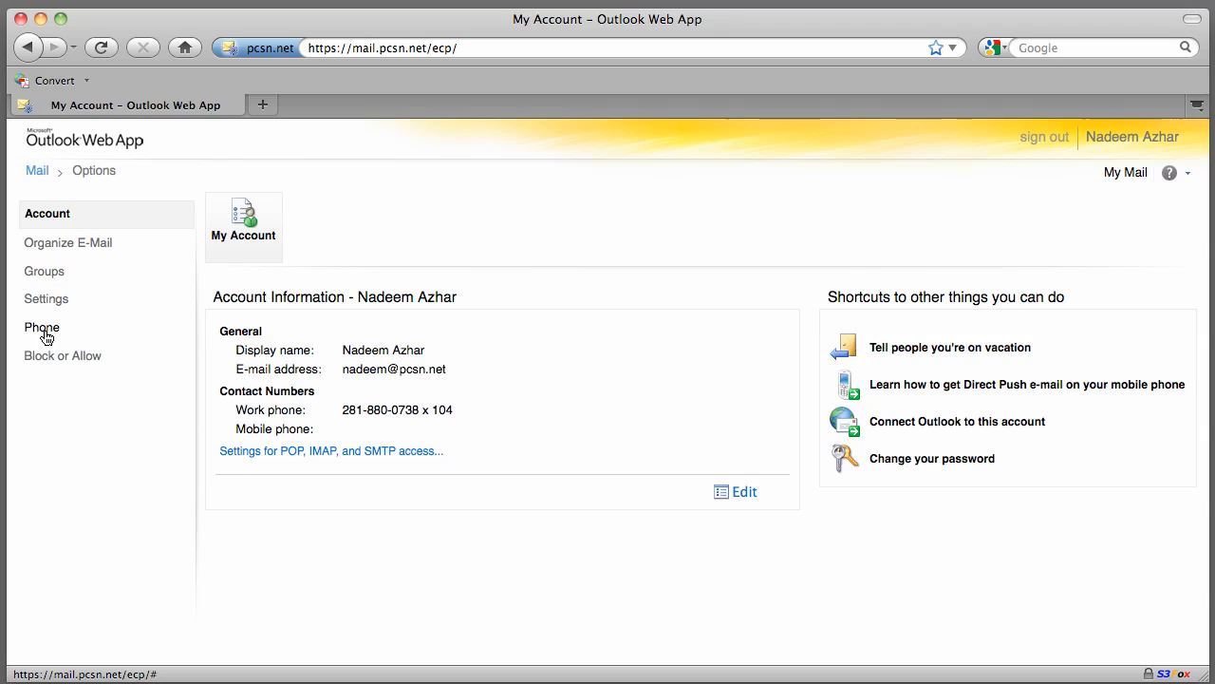
mouse_move(55, 249)
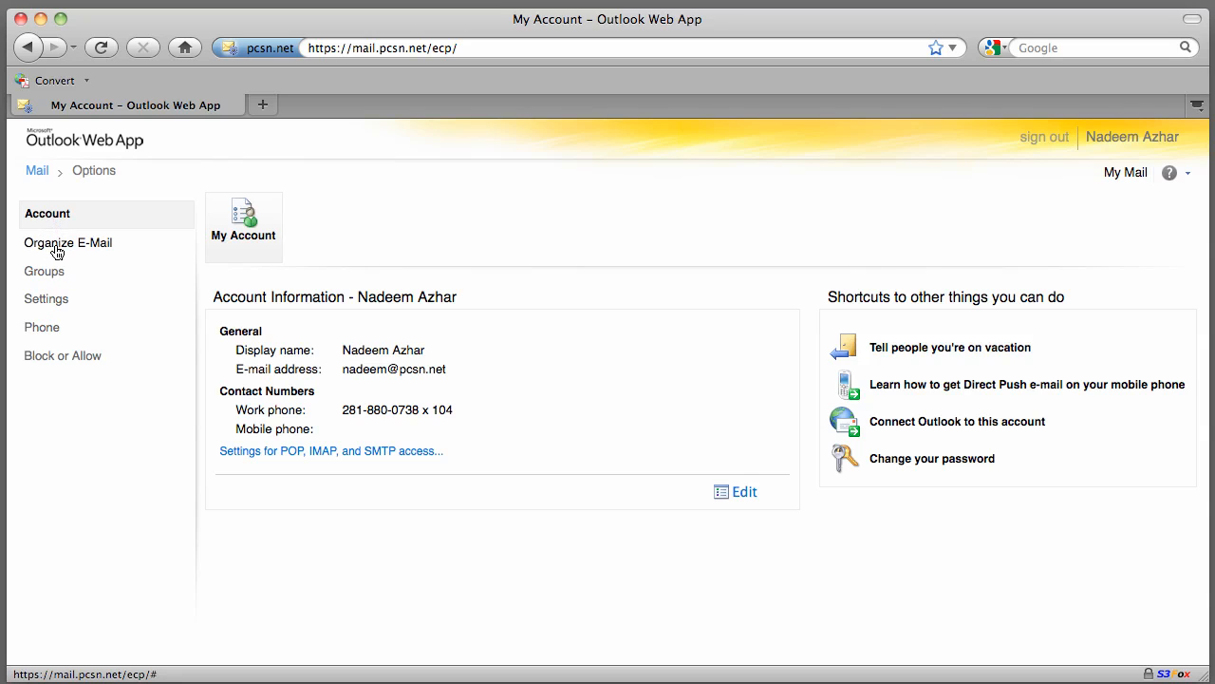
mouse_move(110, 241)
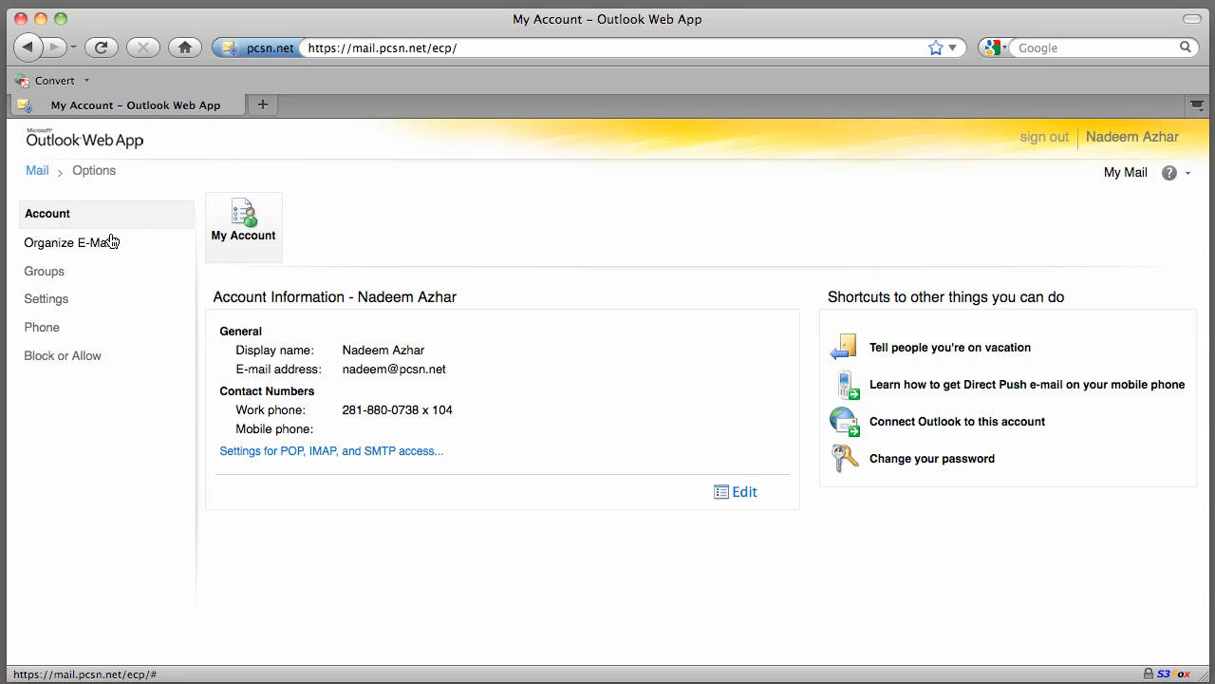
- View Organize E-Mail's Inbox Rules, then move to the Groups section
left_click(67, 243)
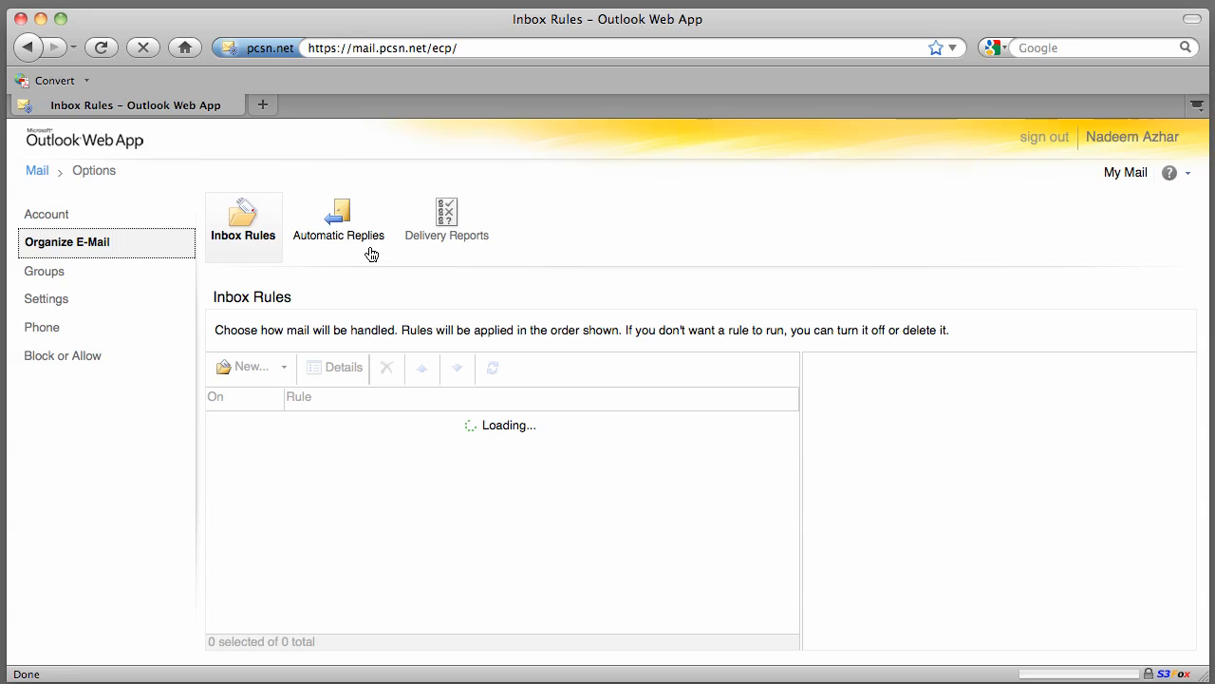
mouse_move(441, 250)
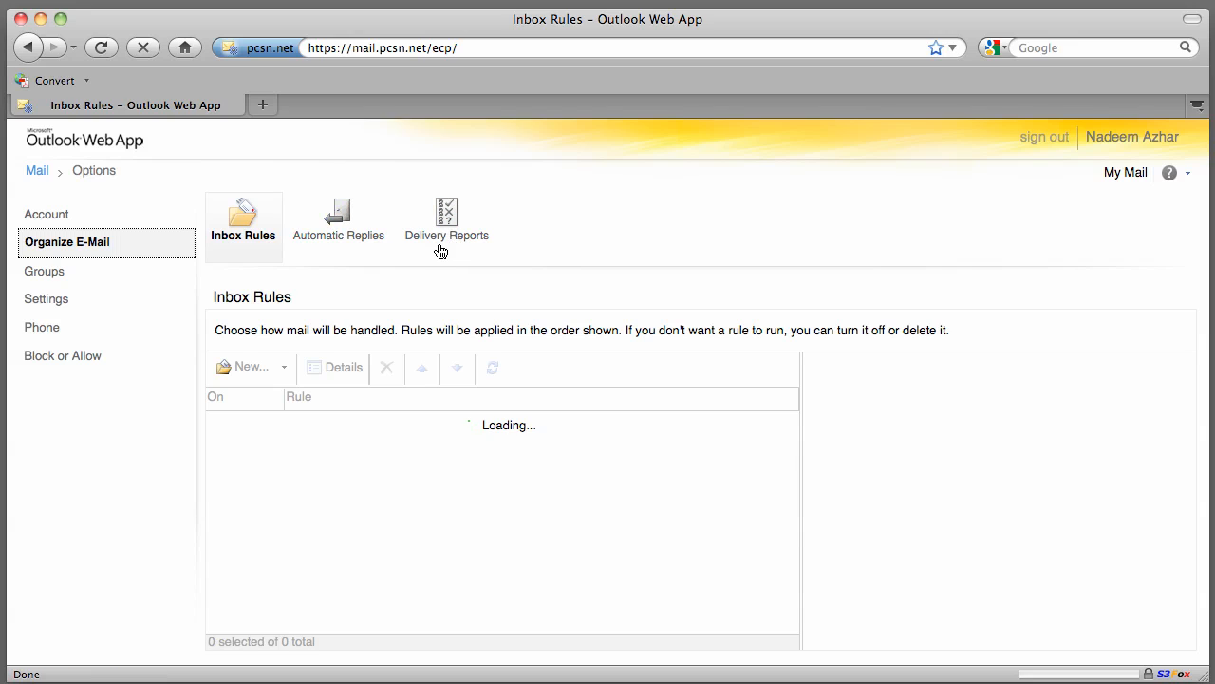
mouse_move(386, 277)
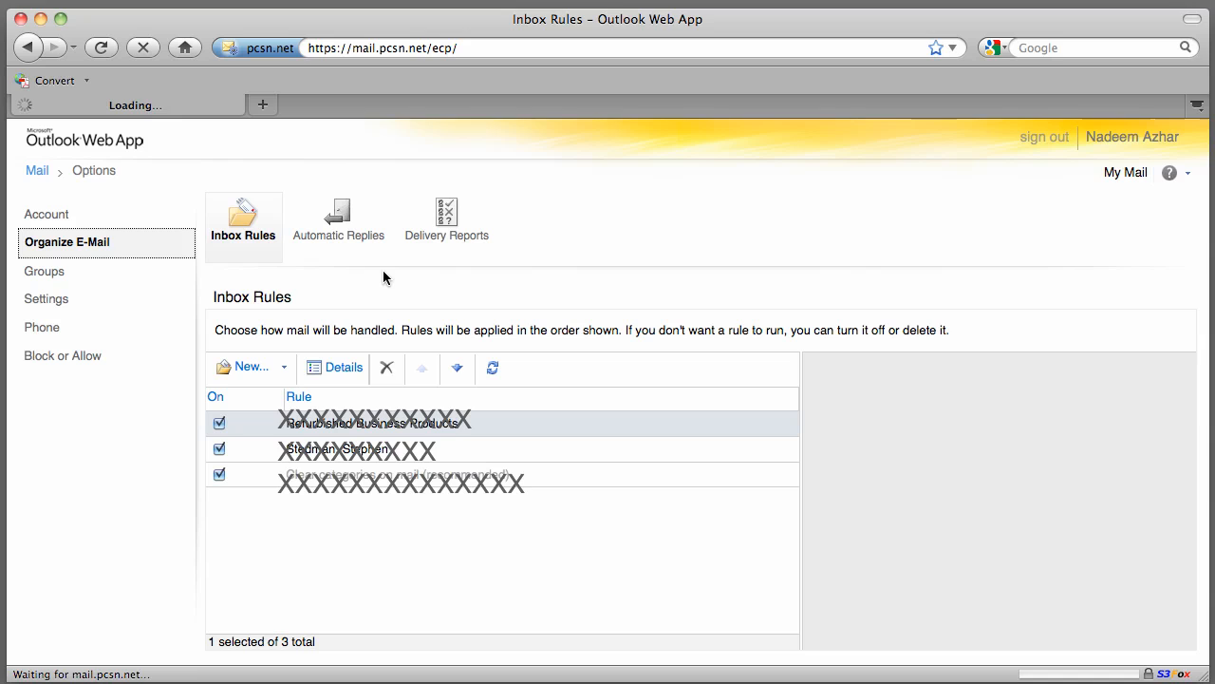
left_click(44, 270)
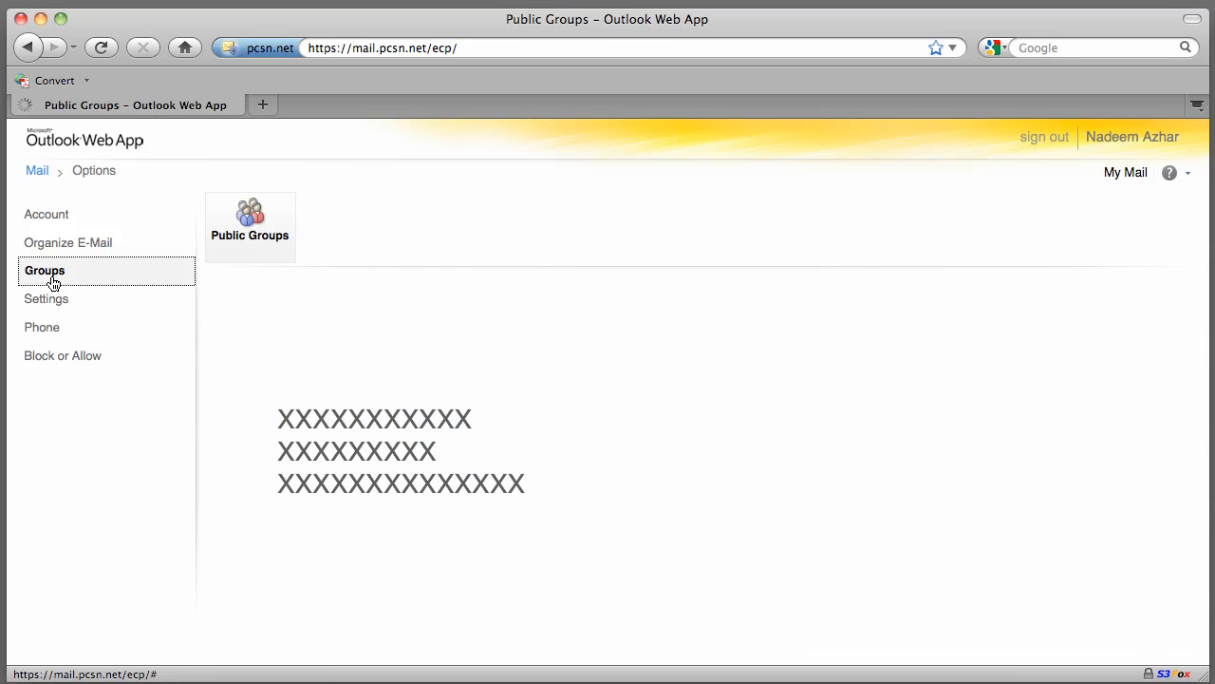
- Review the five Public Groups, then move to the Settings area
left_click(251, 224)
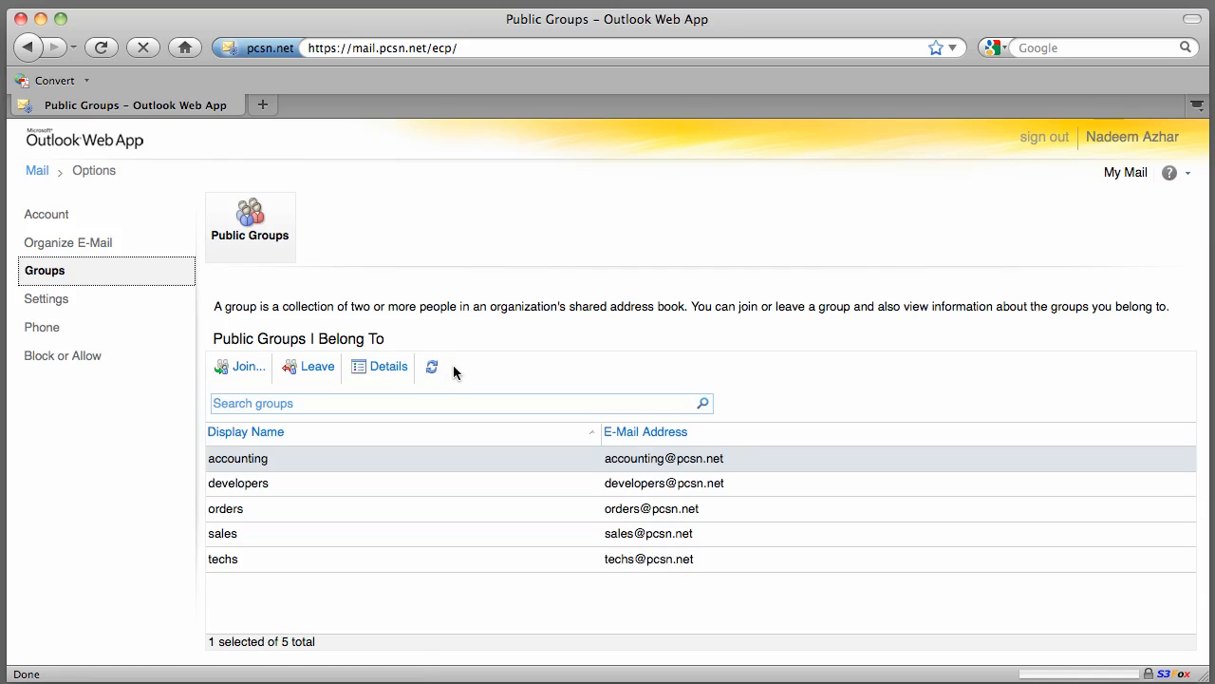
mouse_move(411, 331)
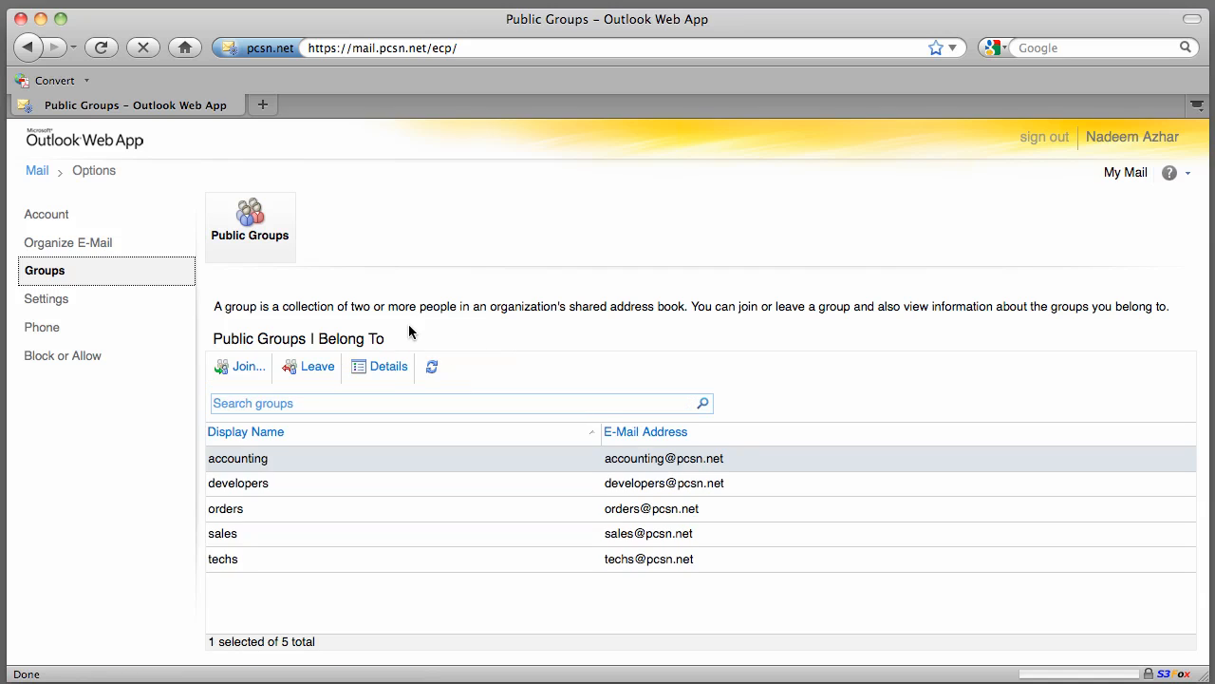
left_click(46, 298)
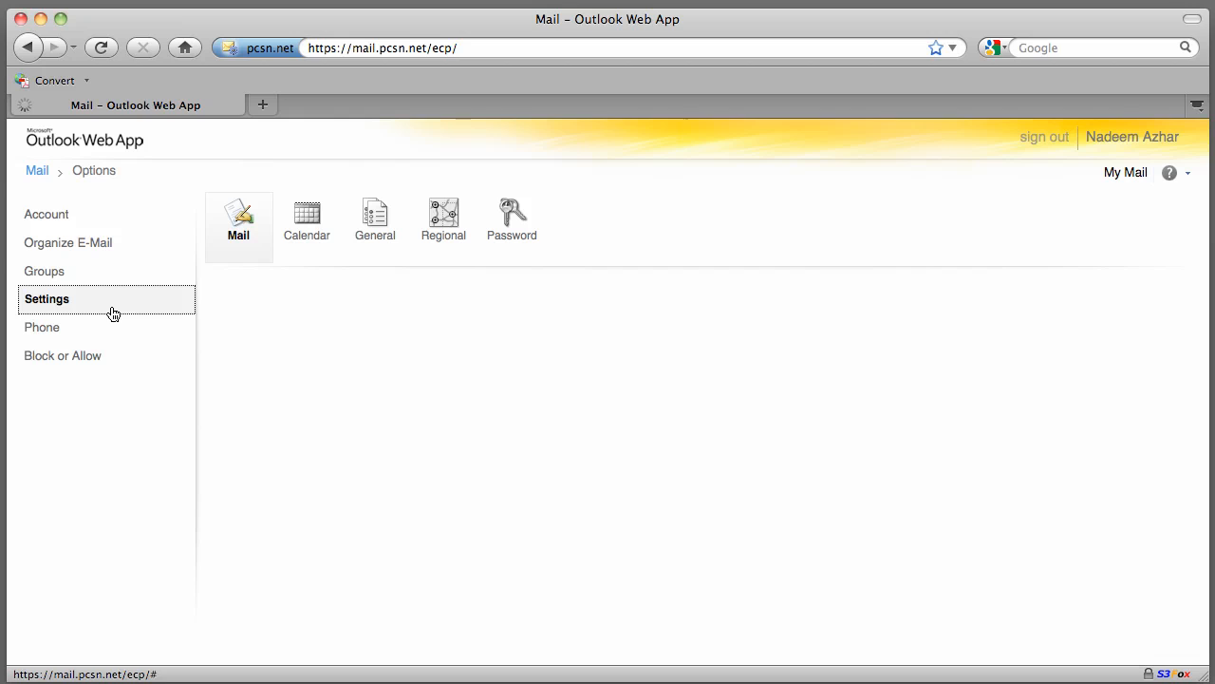
- Review the Mail and Calendar settings, then move to Regional settings
left_click(45, 298)
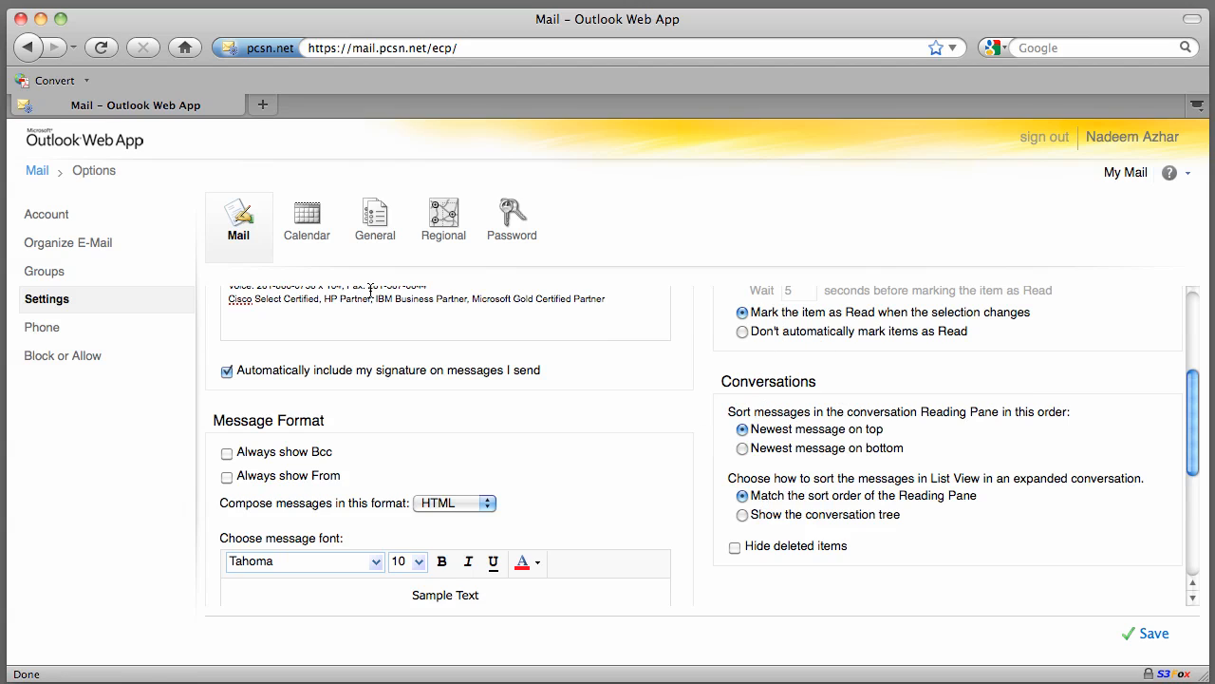
left_click(308, 219)
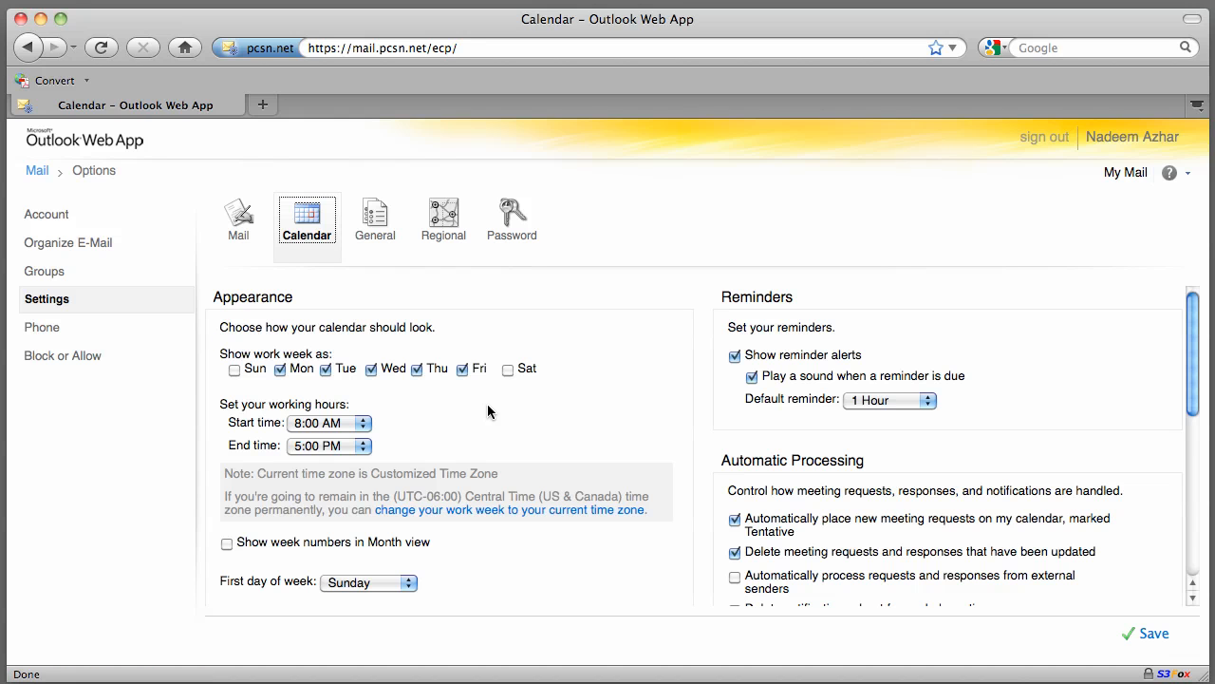
left_click(443, 217)
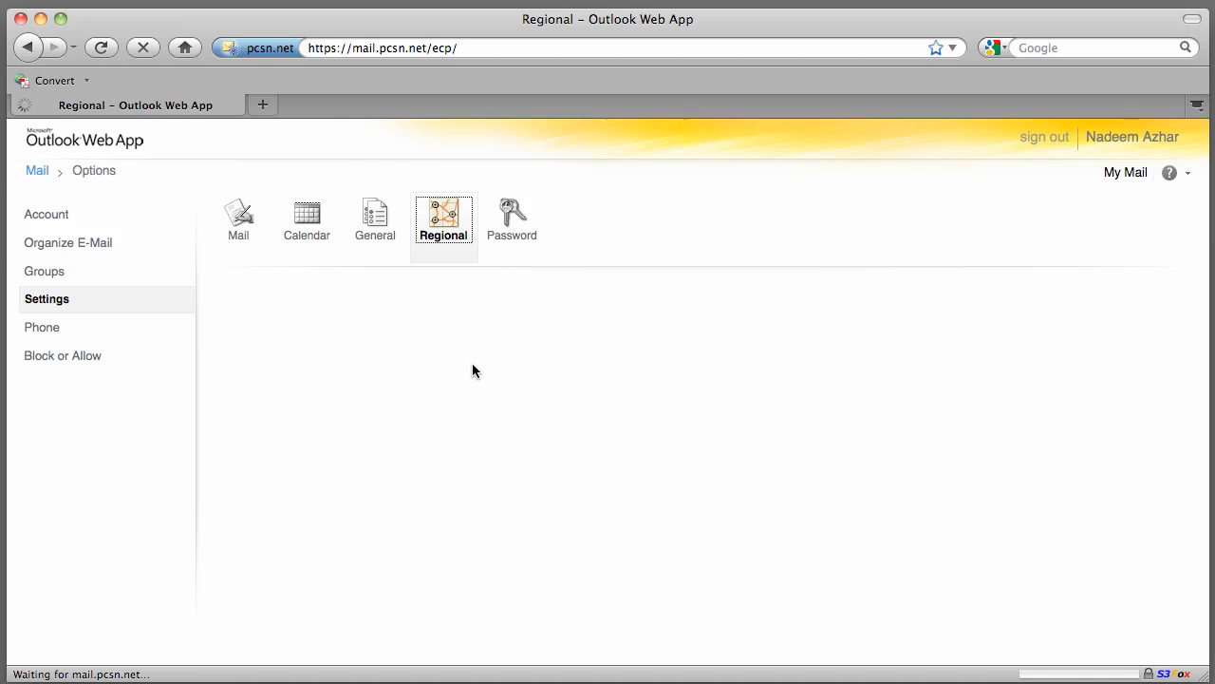
- Review Regional settings and Block or Allow junk e-mail options, then move to Phone
left_click(442, 213)
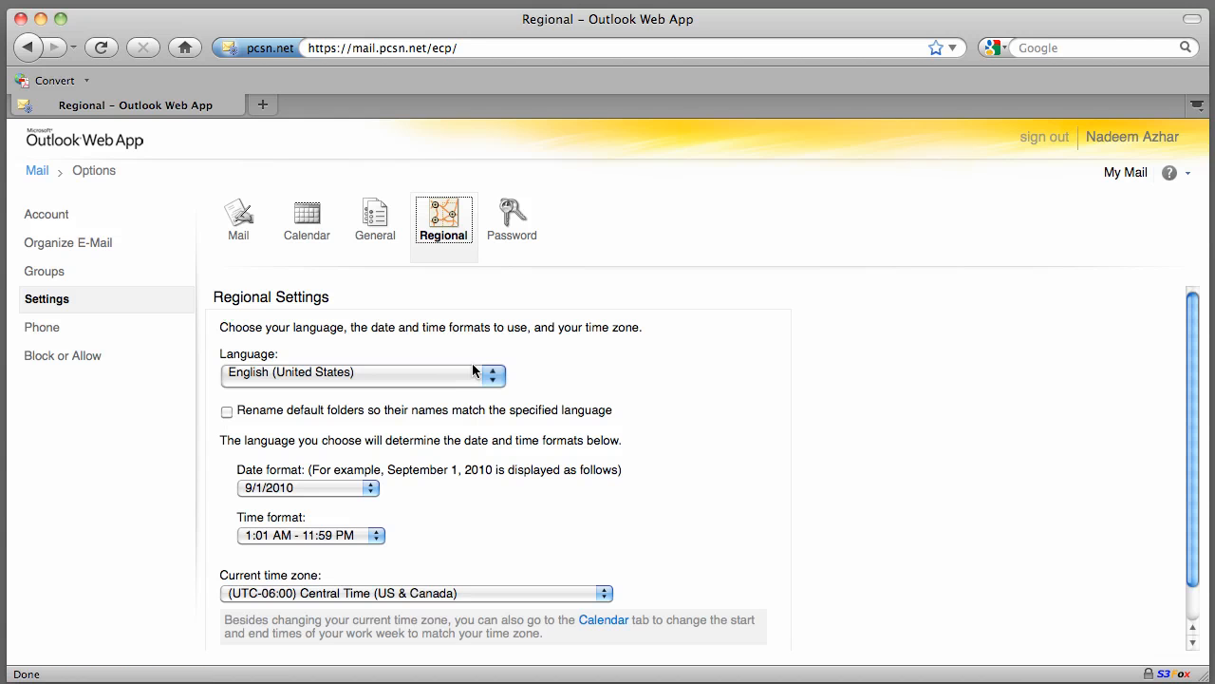
mouse_move(288, 463)
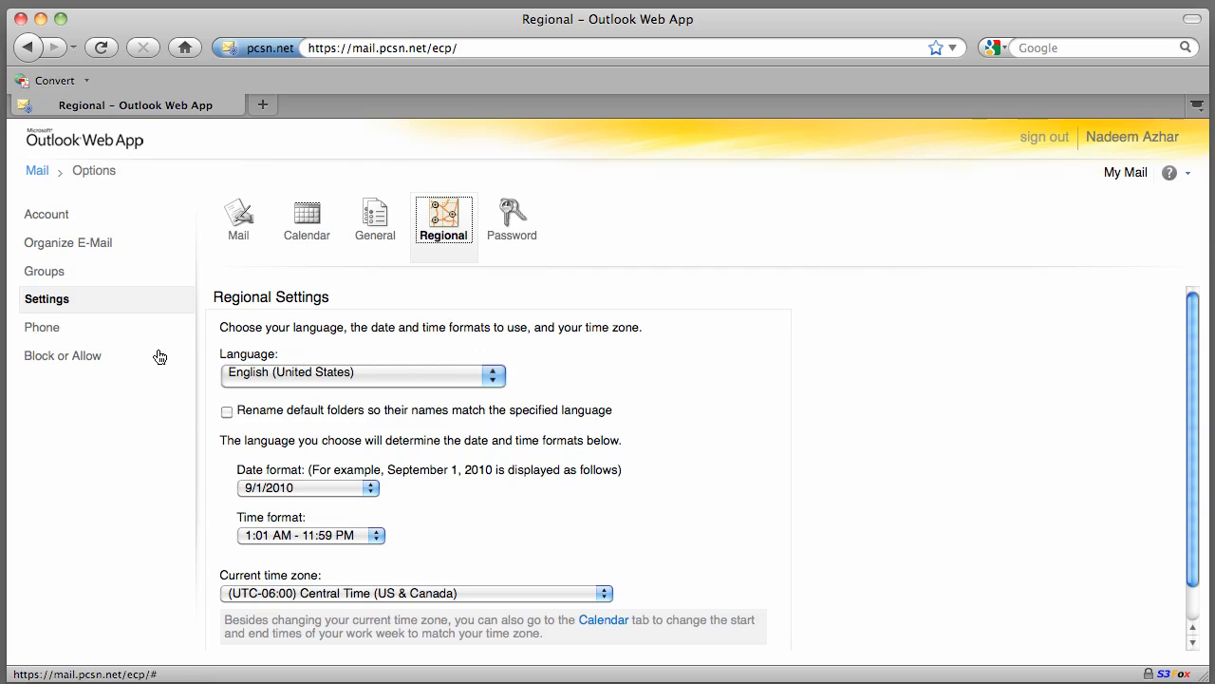
mouse_move(46, 334)
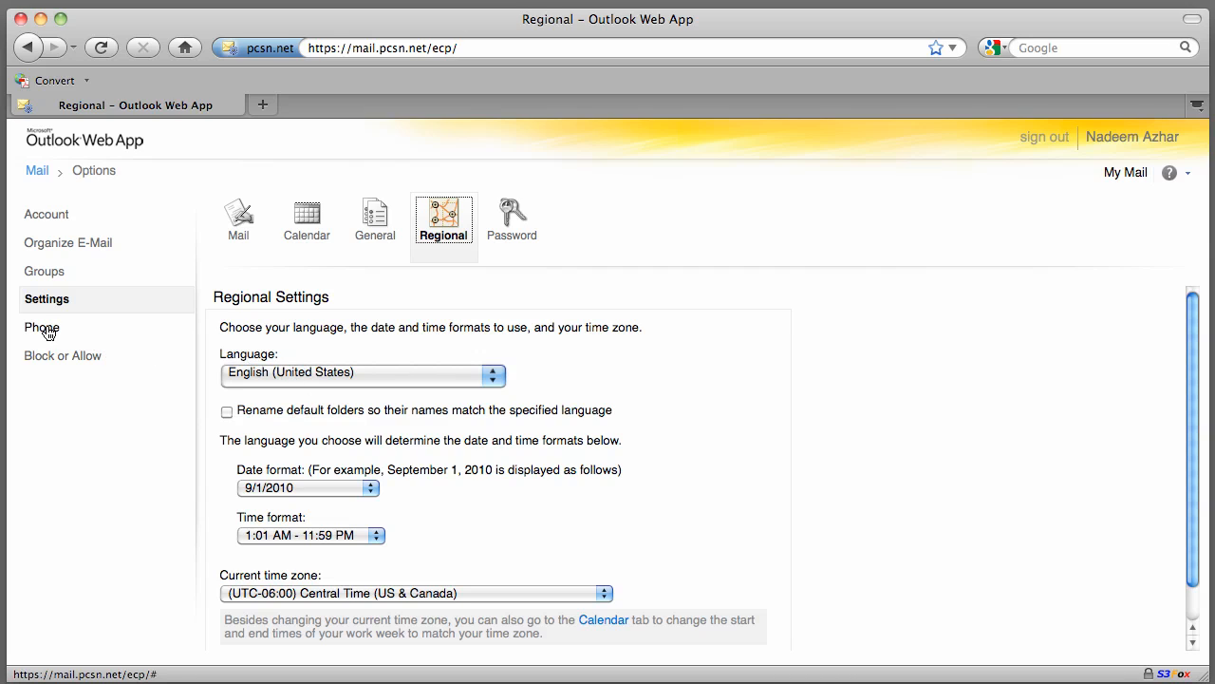
mouse_move(50, 363)
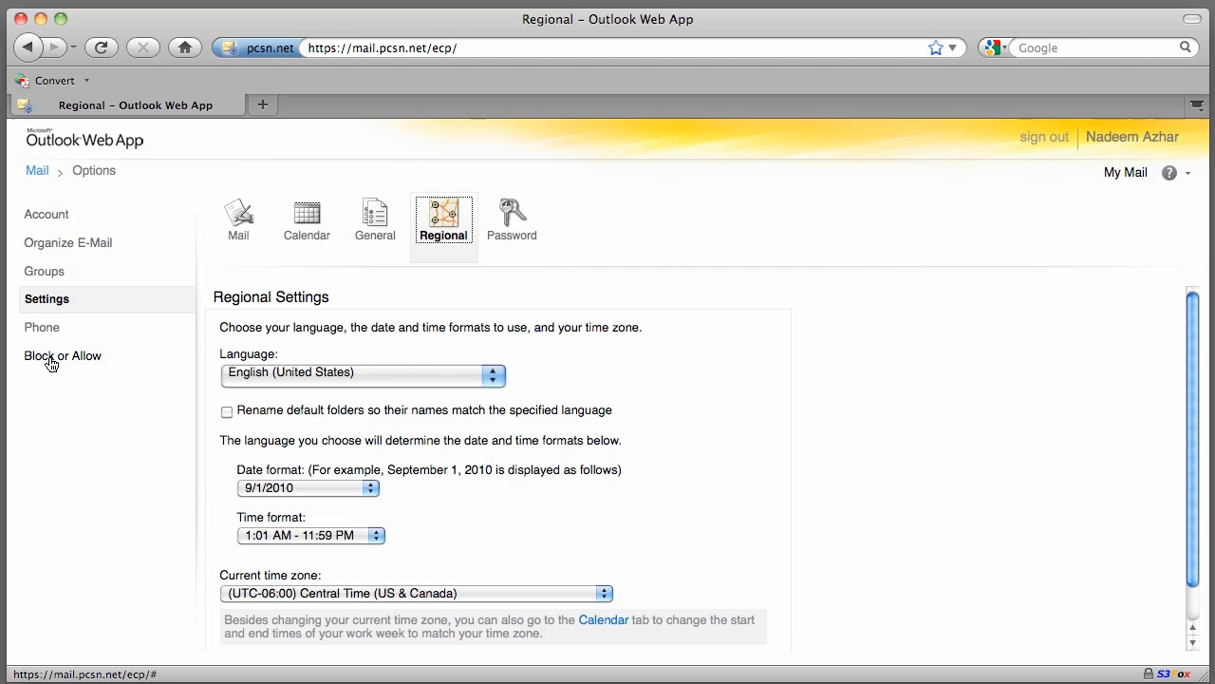
left_click(63, 355)
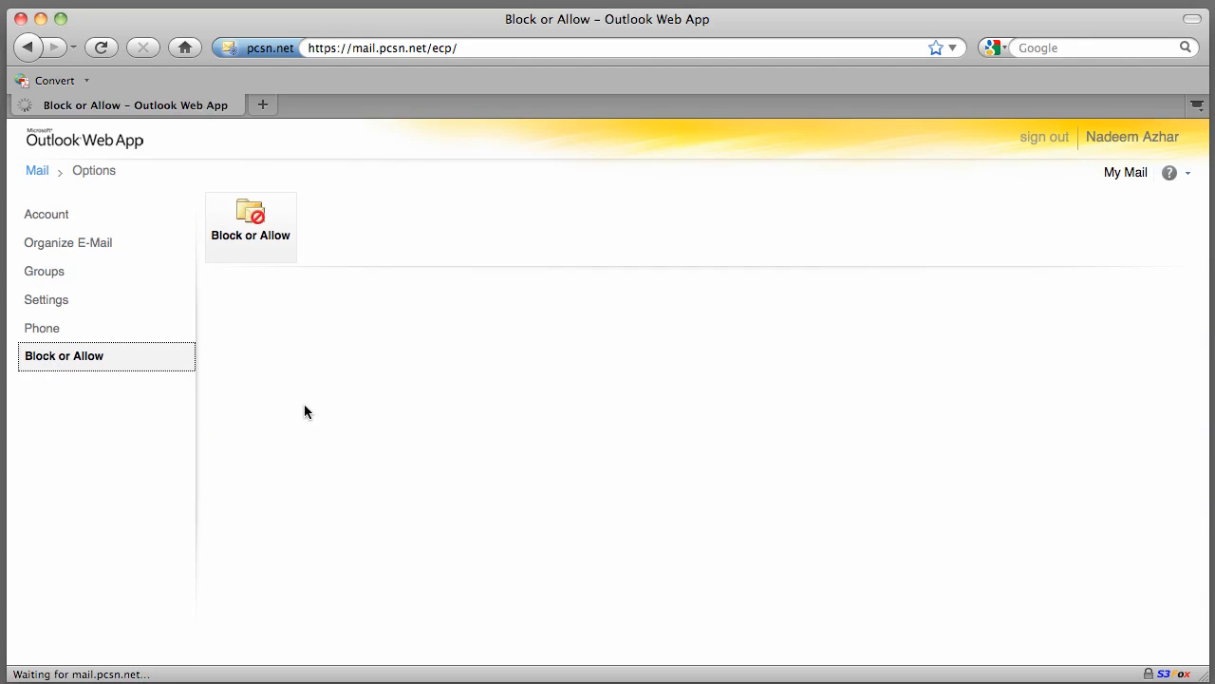
left_click(250, 211)
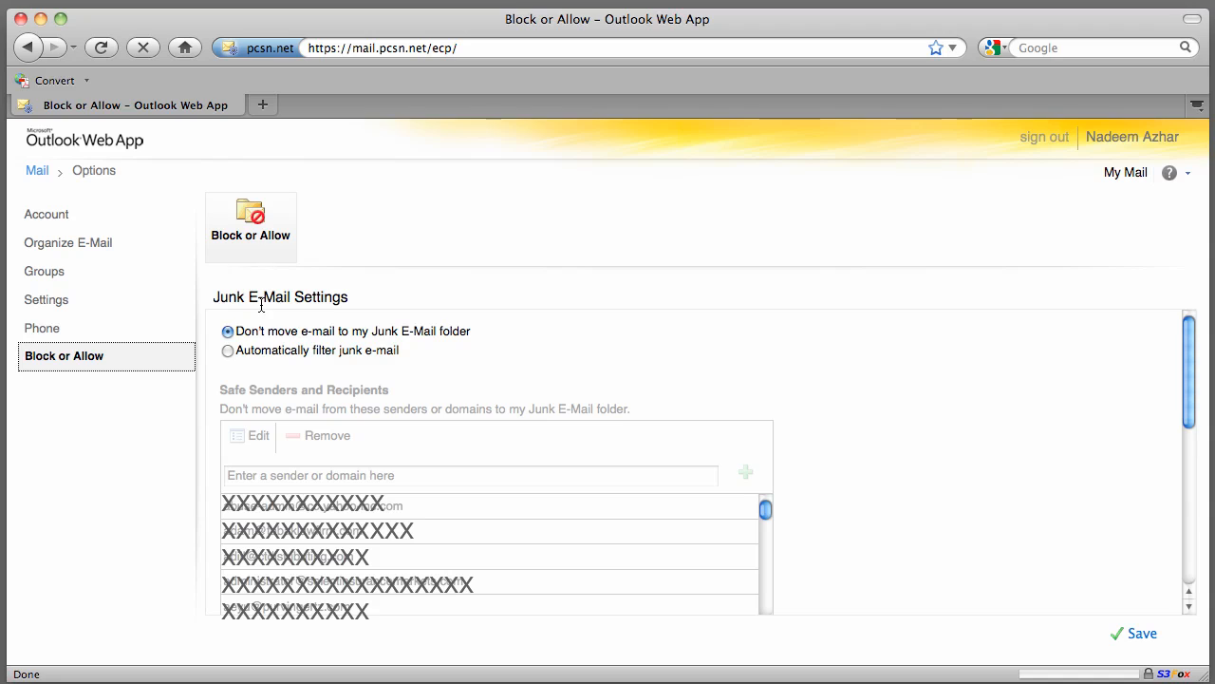
mouse_move(503, 355)
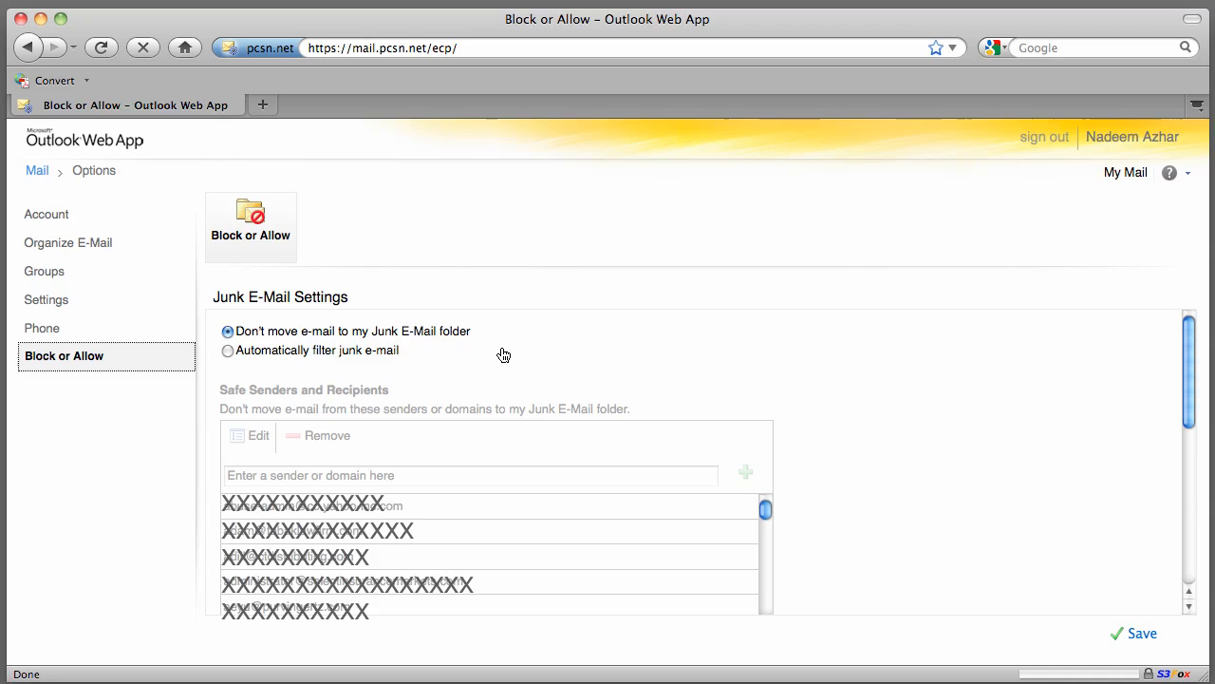
mouse_move(465, 372)
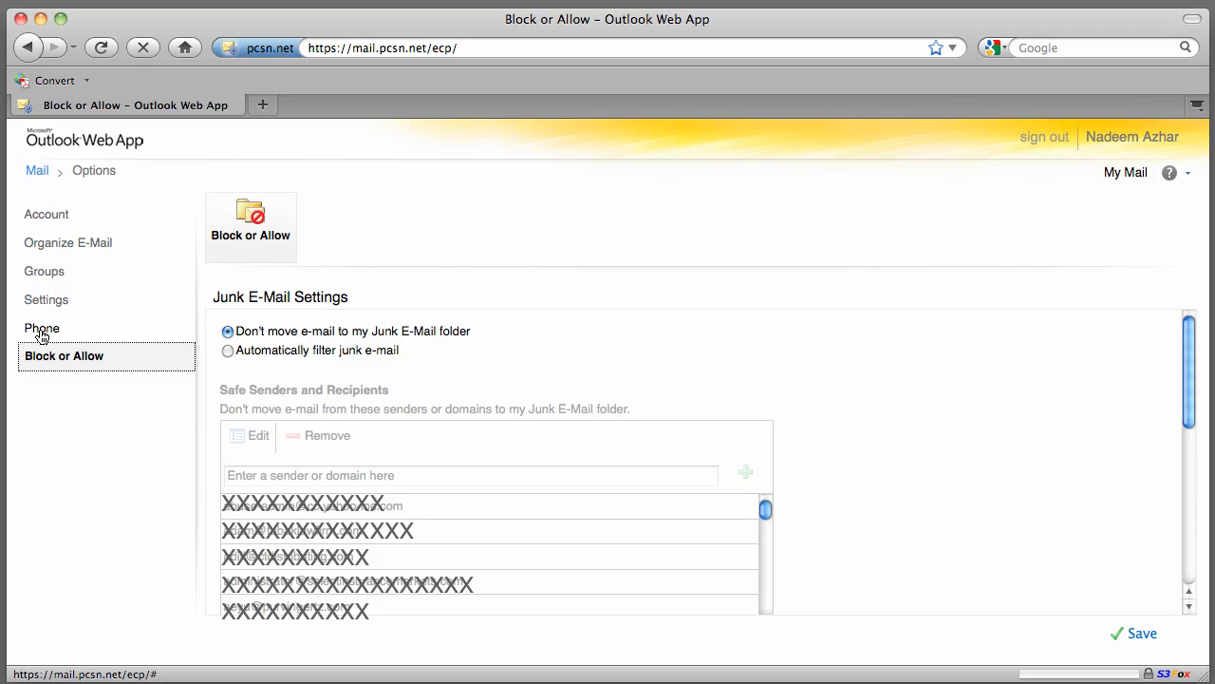
left_click(42, 326)
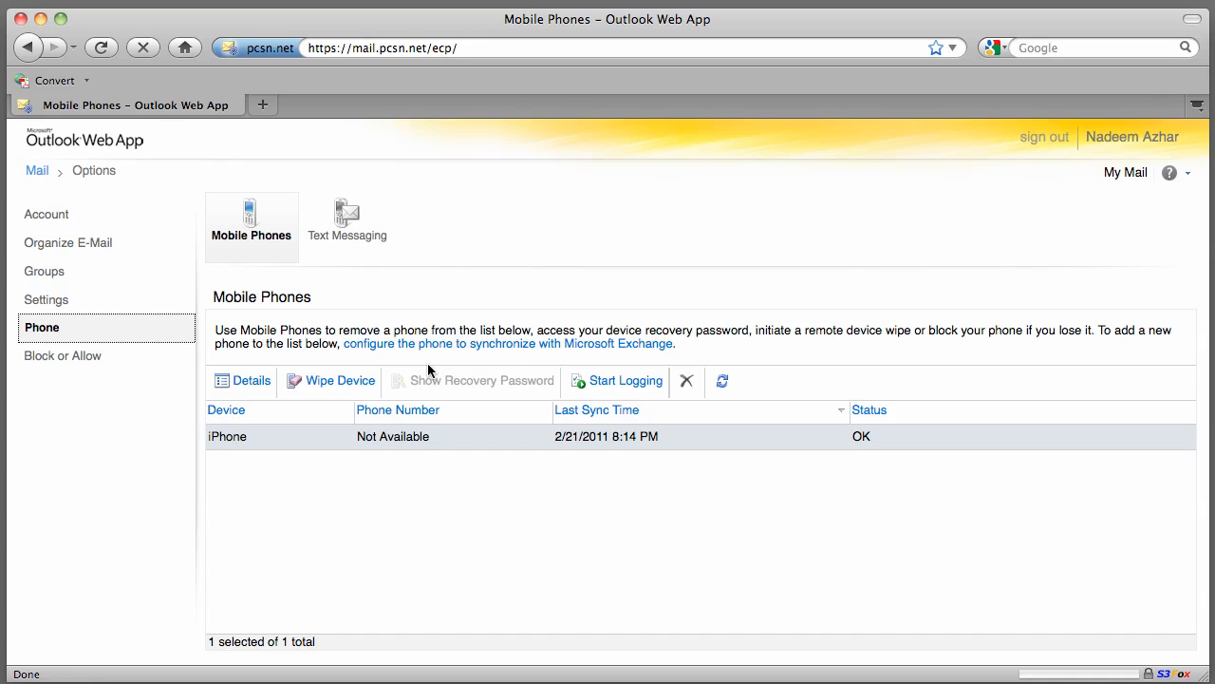
mouse_move(322, 289)
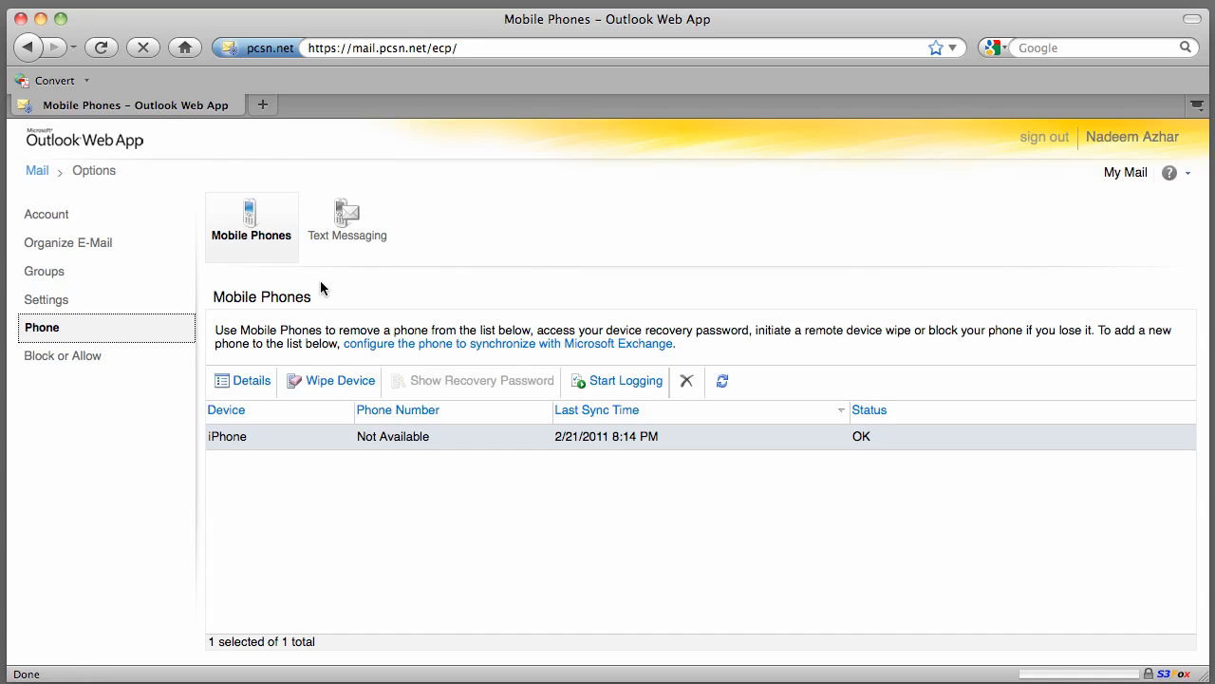
mouse_move(349, 300)
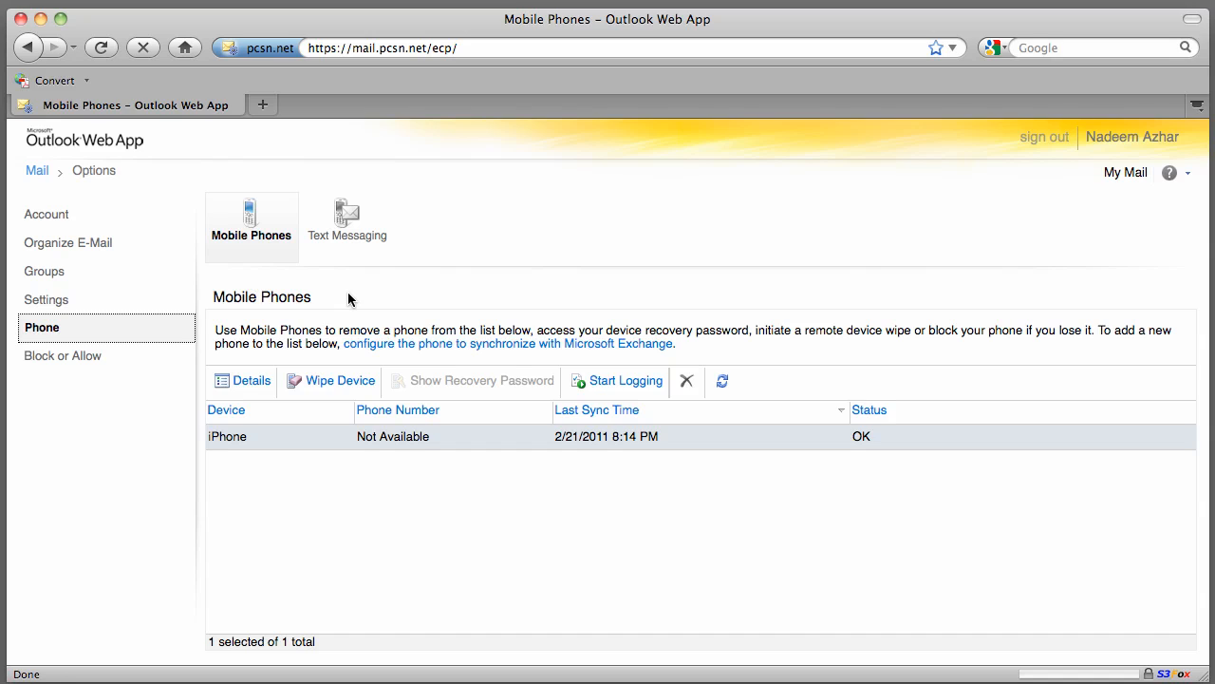
mouse_move(345, 492)
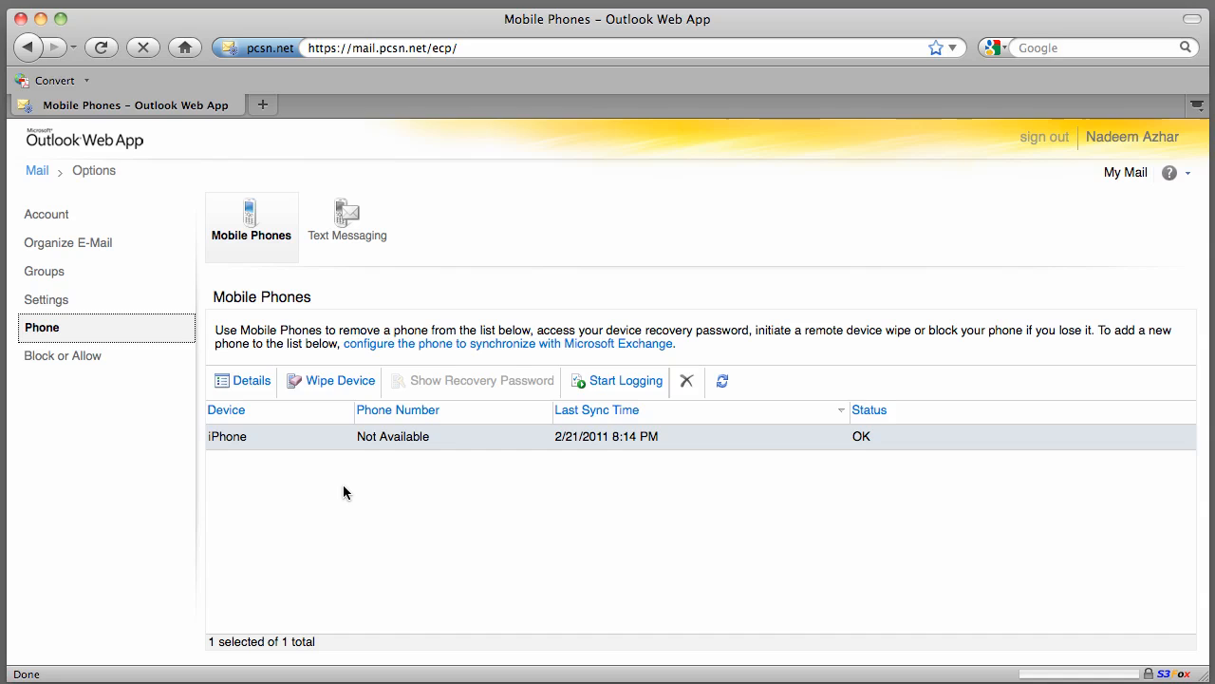
mouse_move(338, 380)
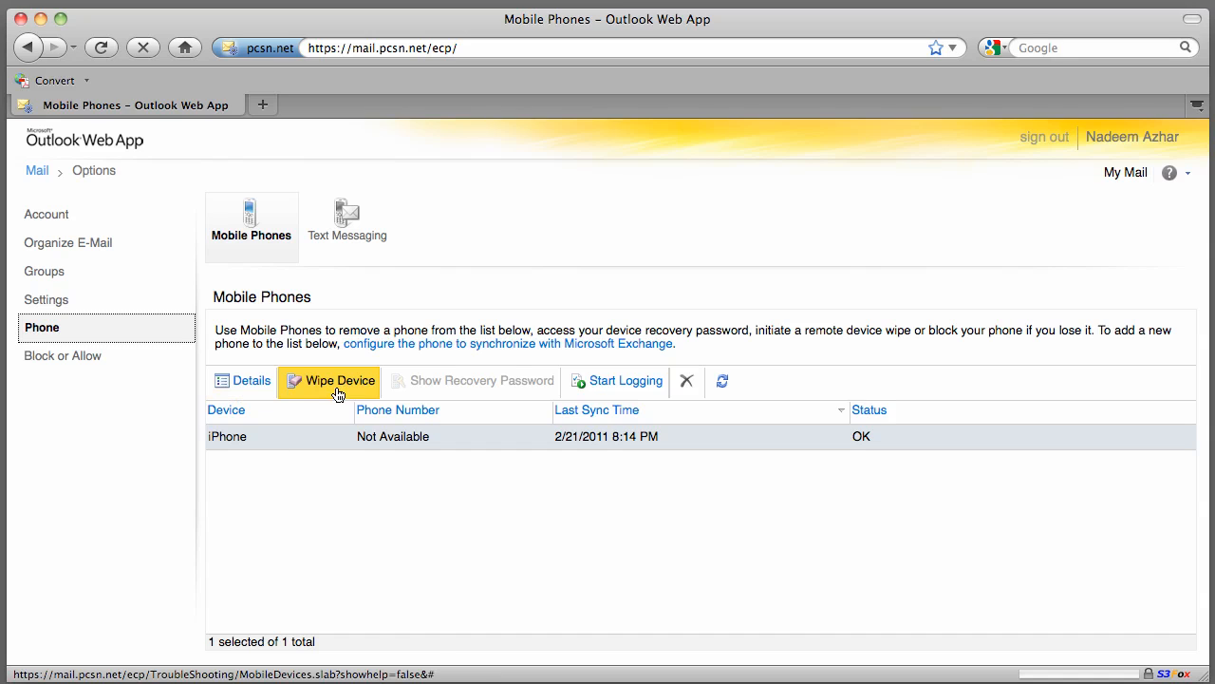
mouse_move(300, 435)
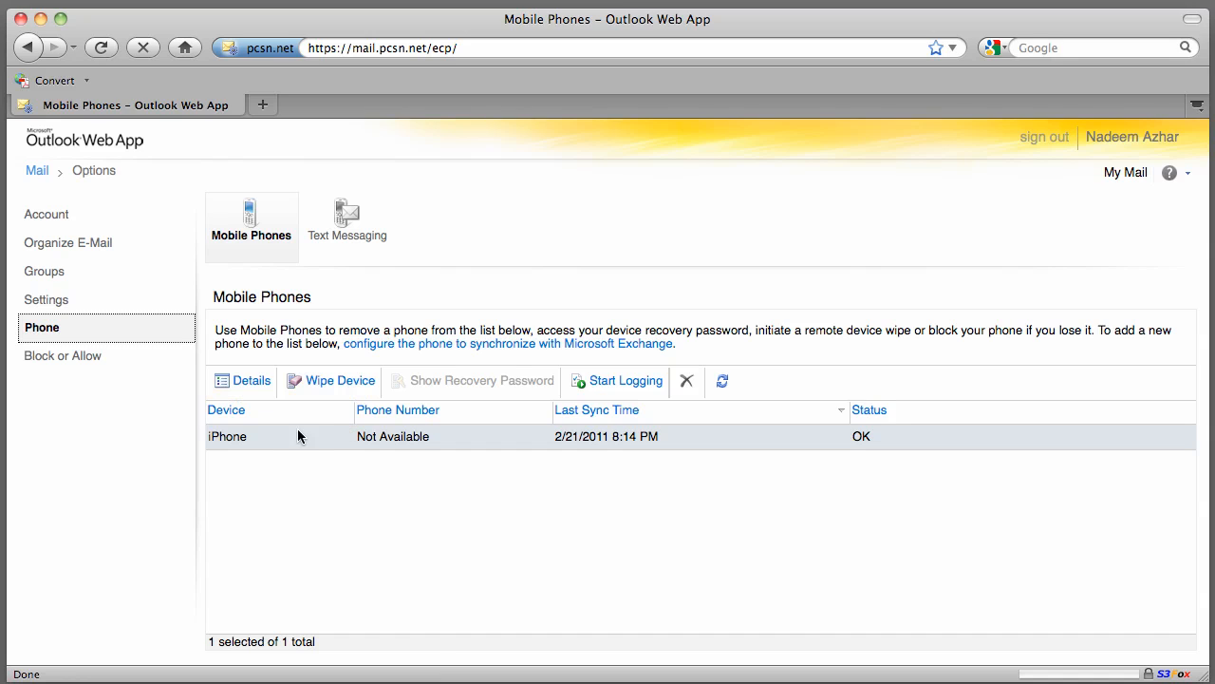
mouse_move(598, 408)
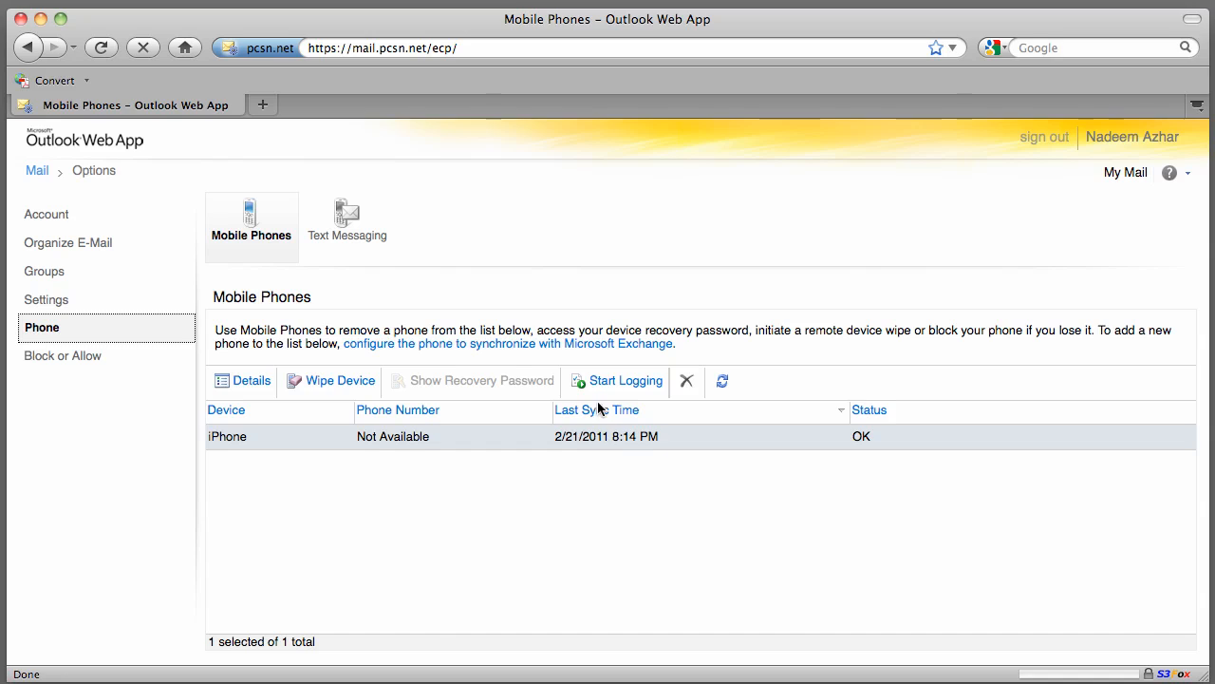
mouse_move(262, 448)
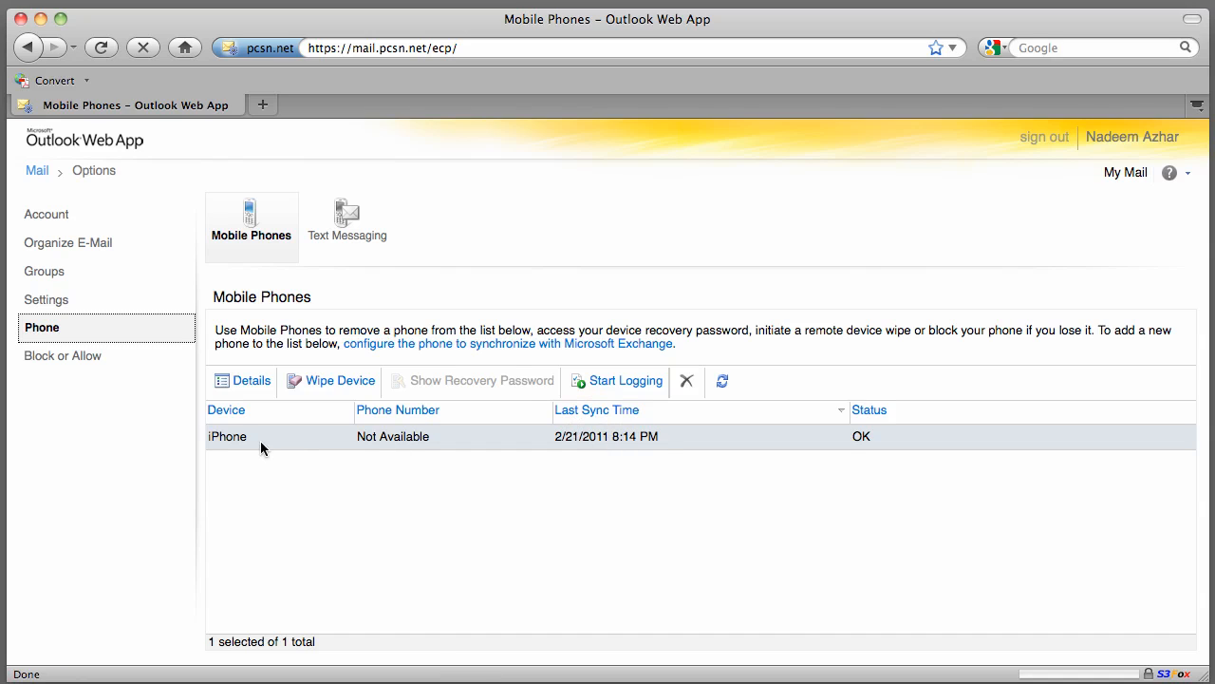
mouse_move(480, 436)
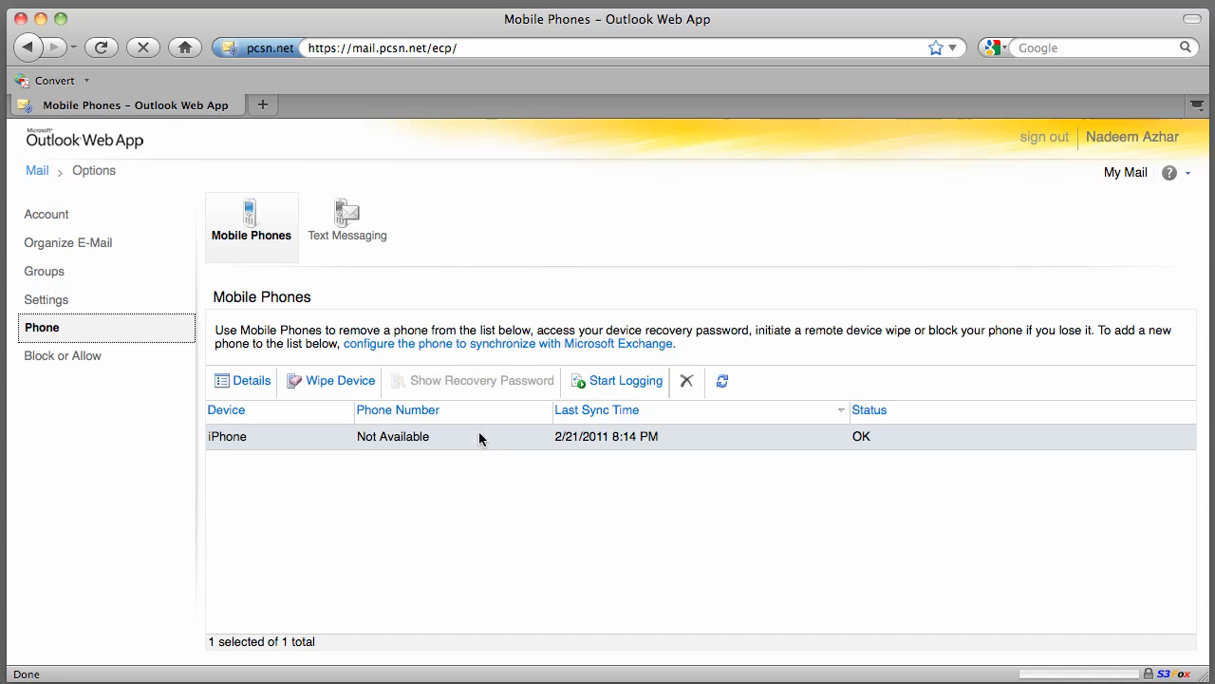
mouse_move(446, 441)
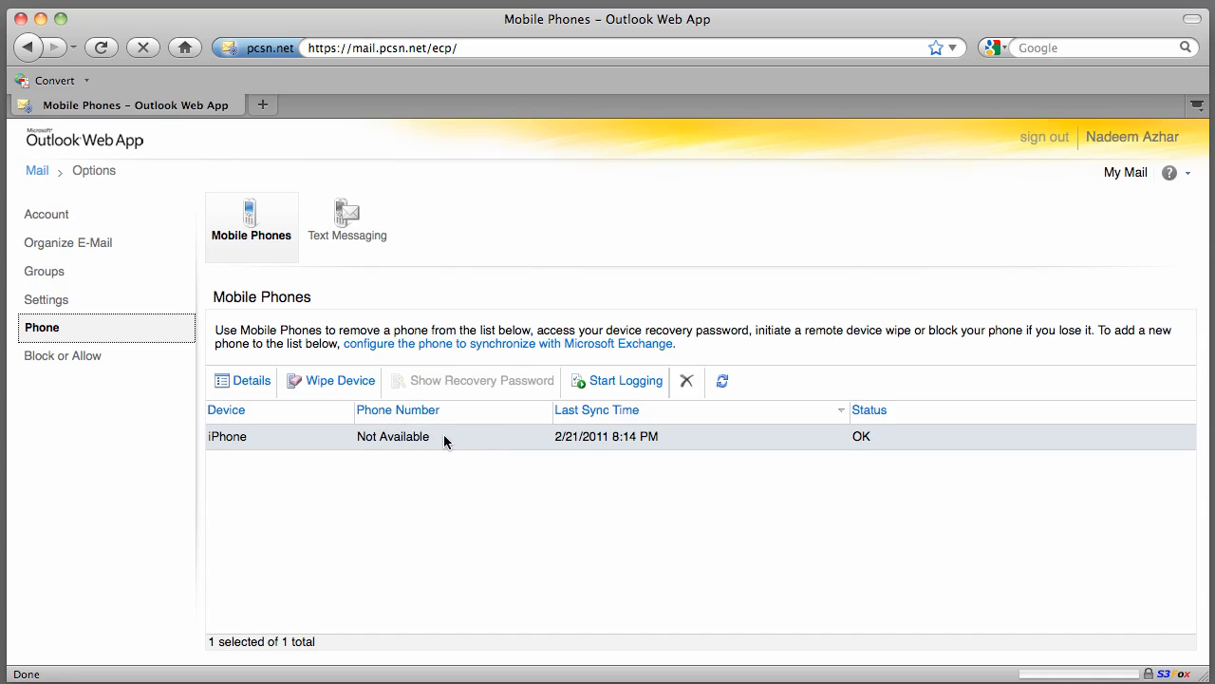
mouse_move(427, 446)
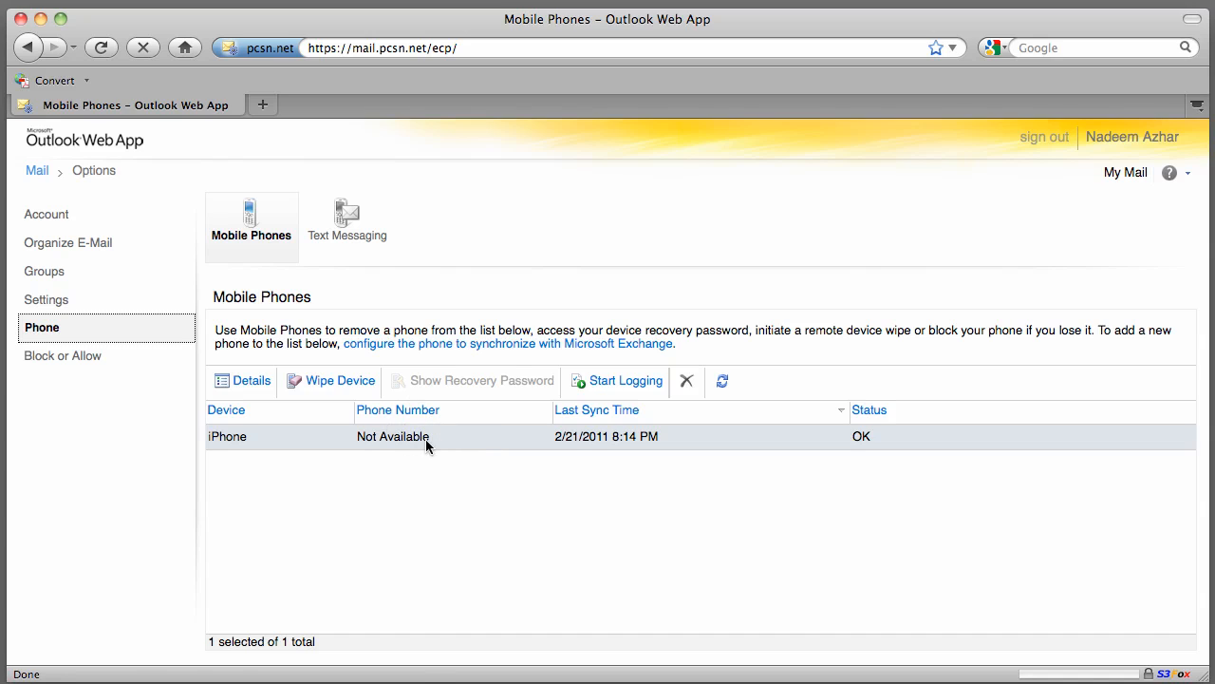
mouse_move(483, 444)
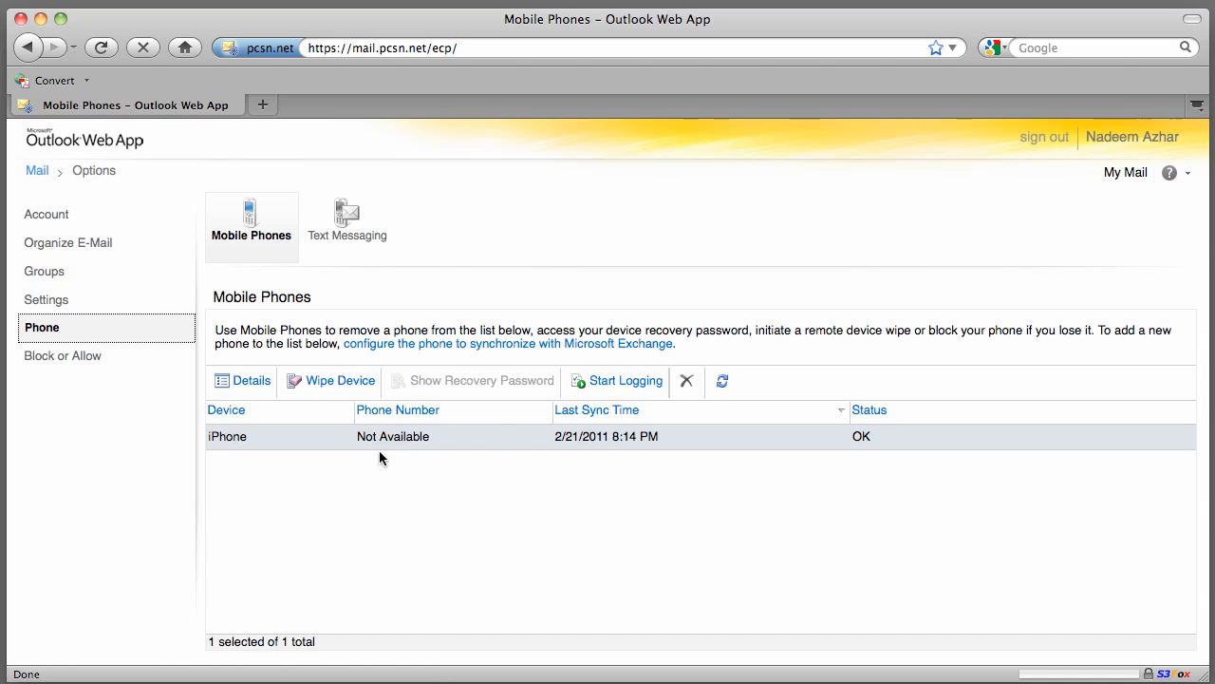
mouse_move(262, 440)
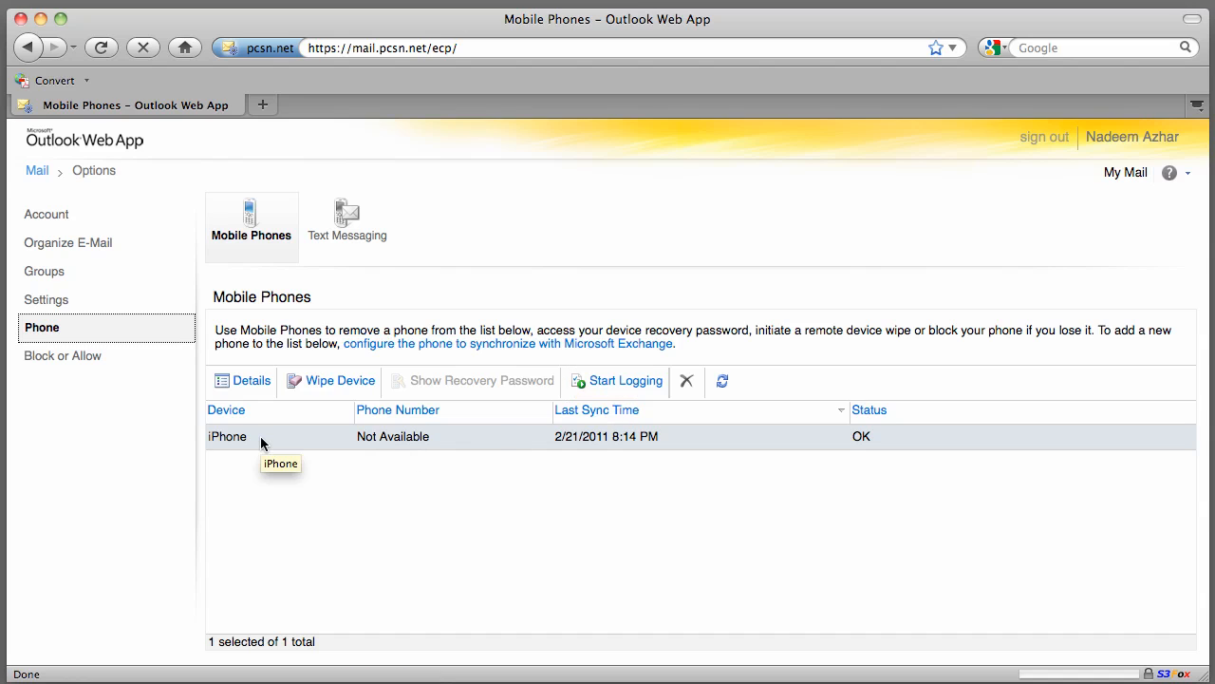
mouse_move(327, 486)
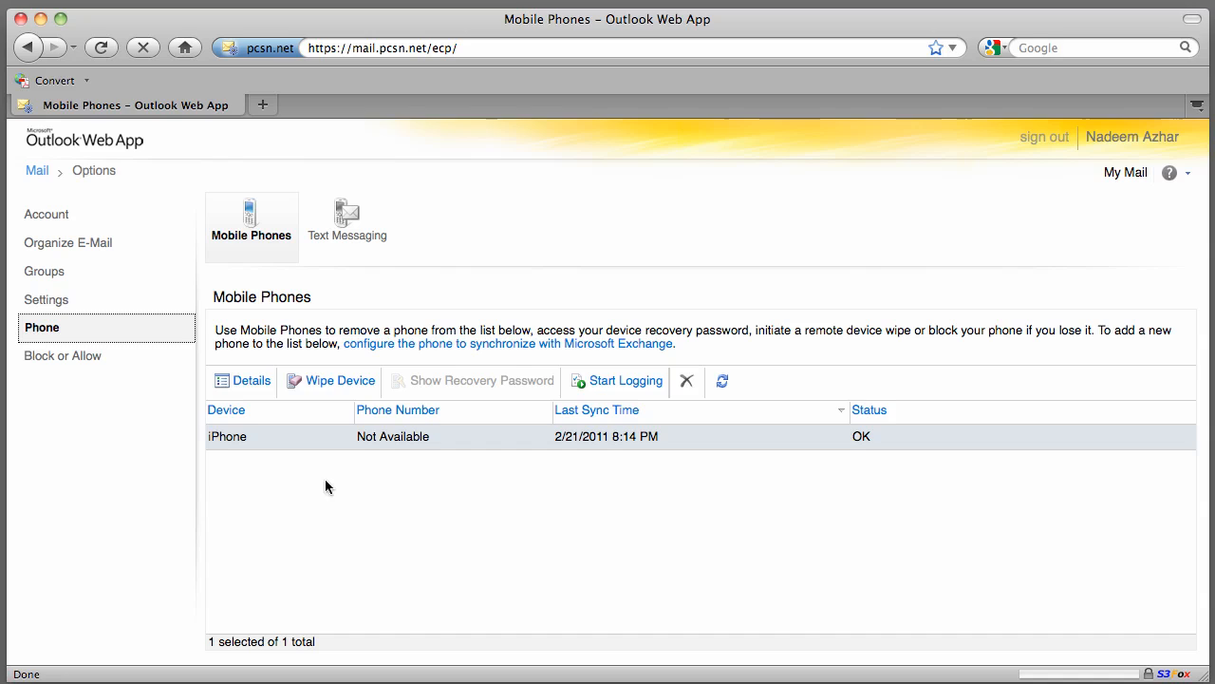
mouse_move(661, 437)
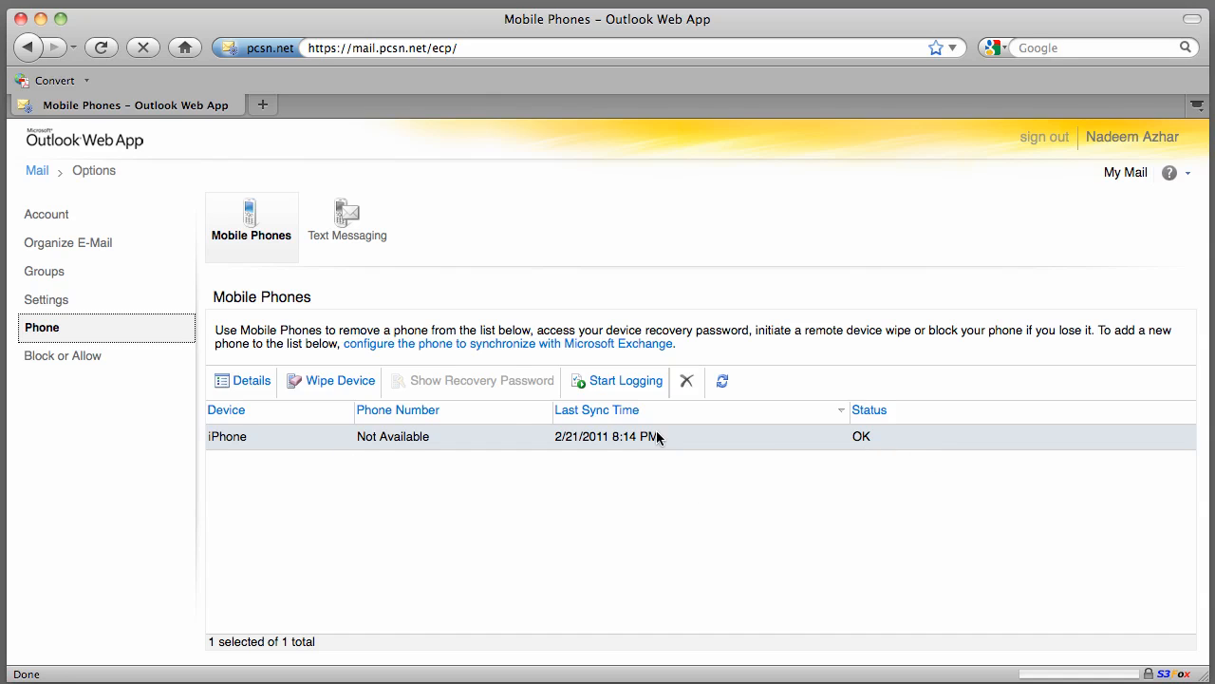
mouse_move(270, 437)
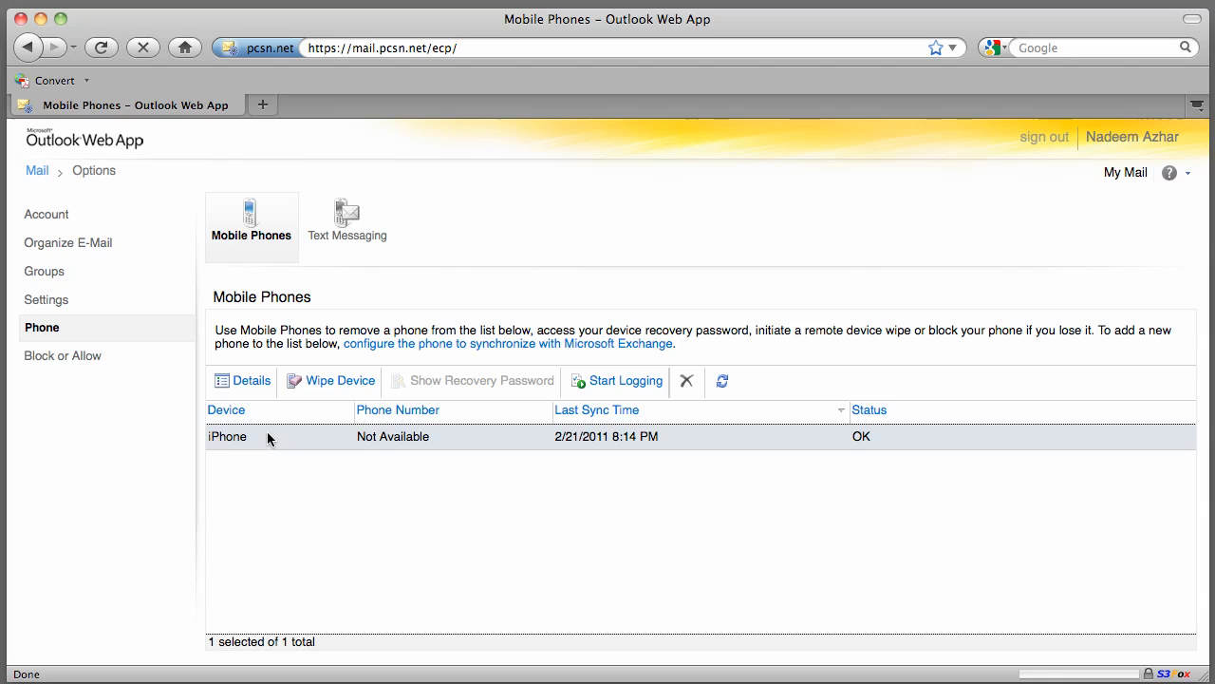
mouse_move(293, 490)
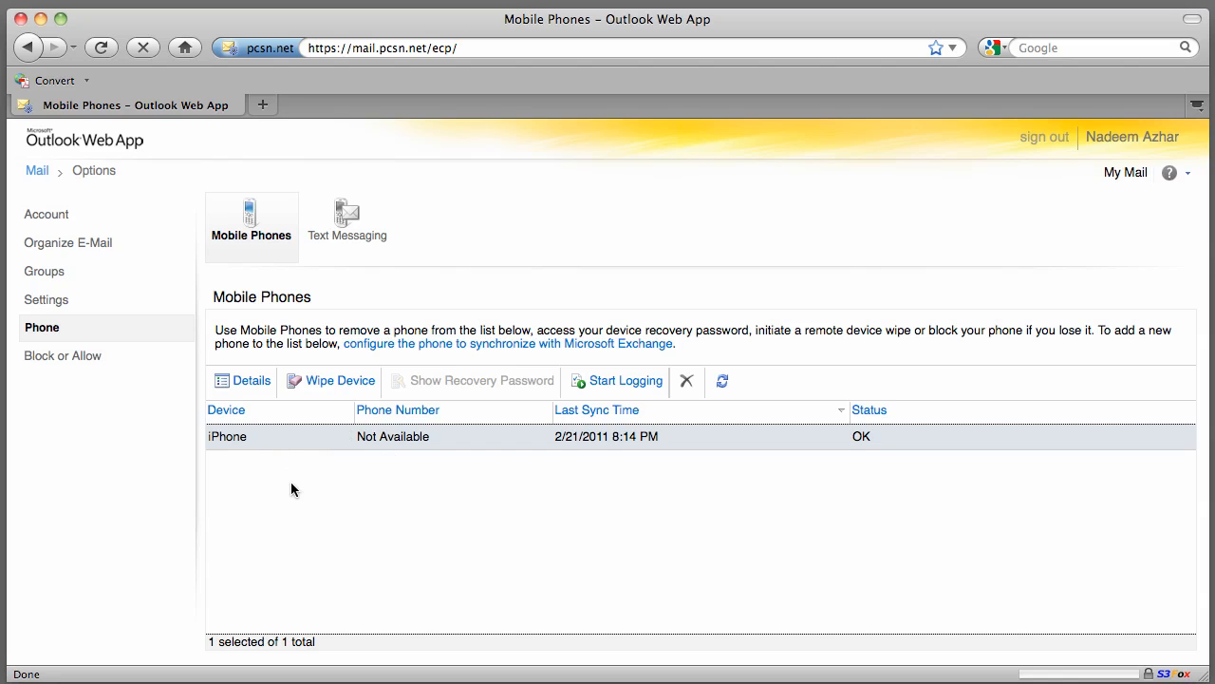
mouse_move(319, 437)
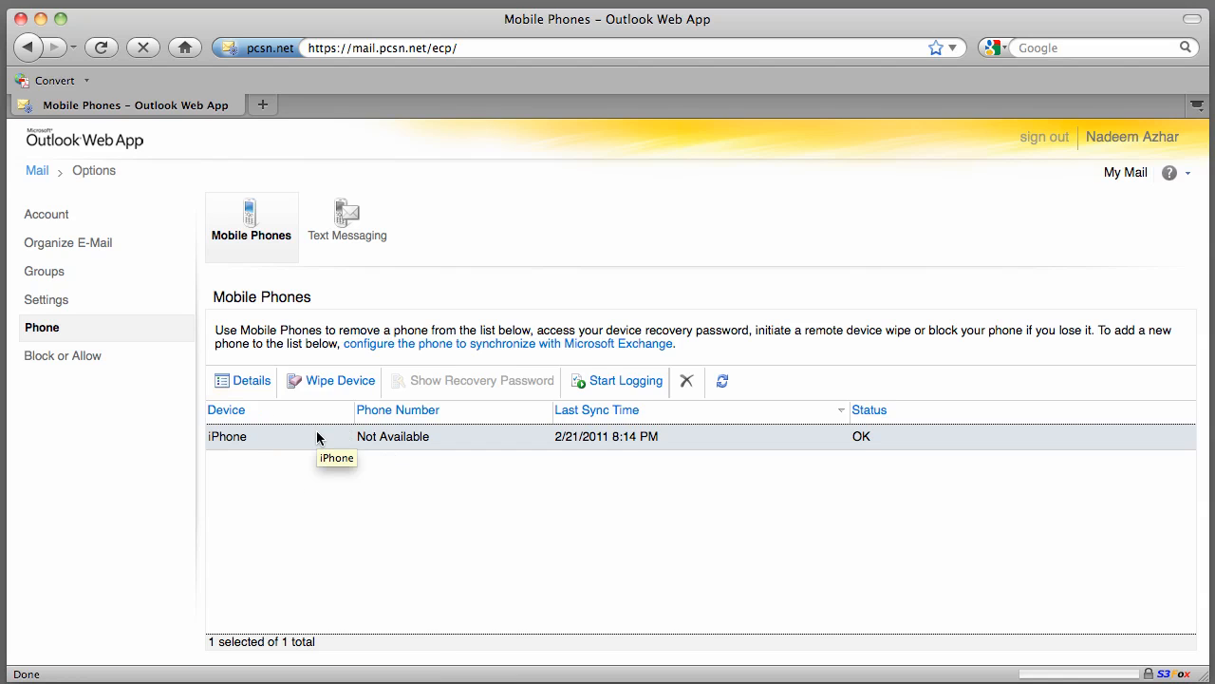
mouse_move(279, 438)
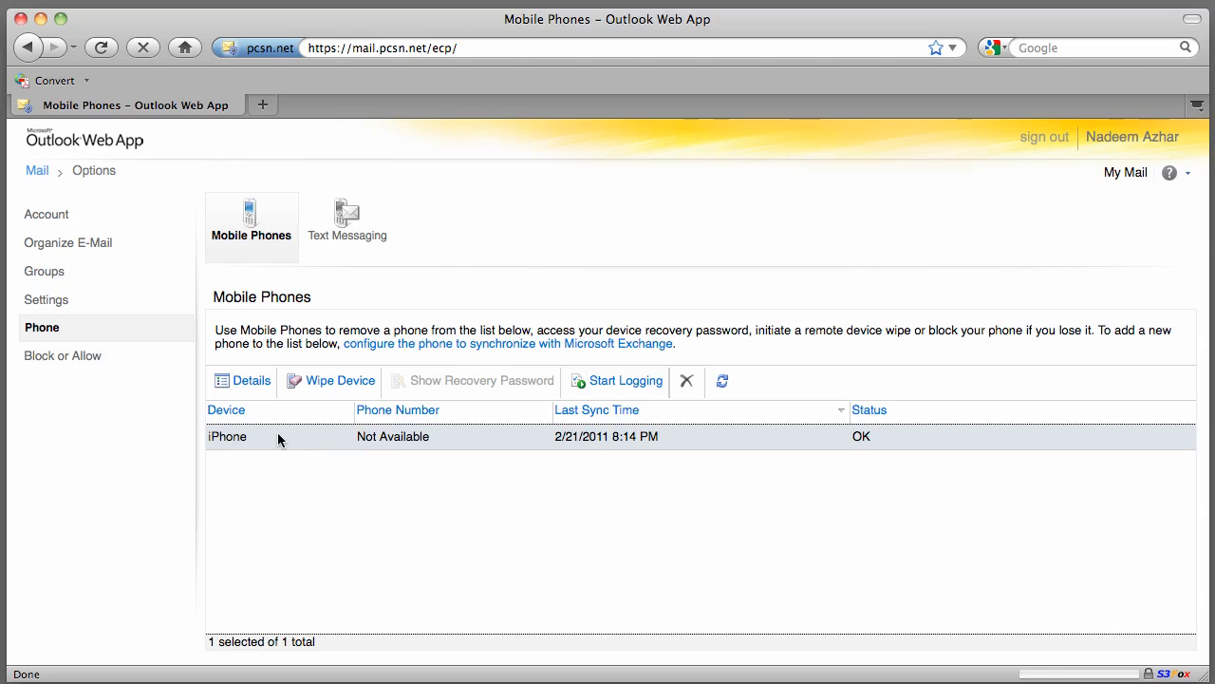
mouse_move(326, 380)
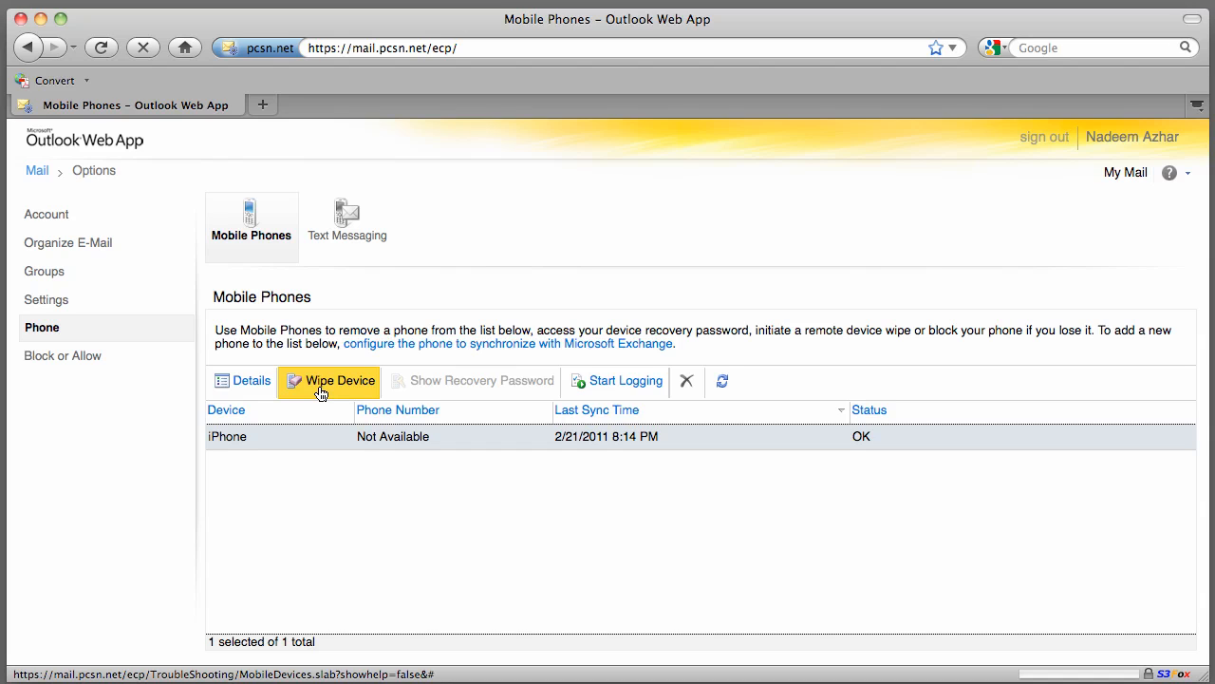
left_click(251, 380)
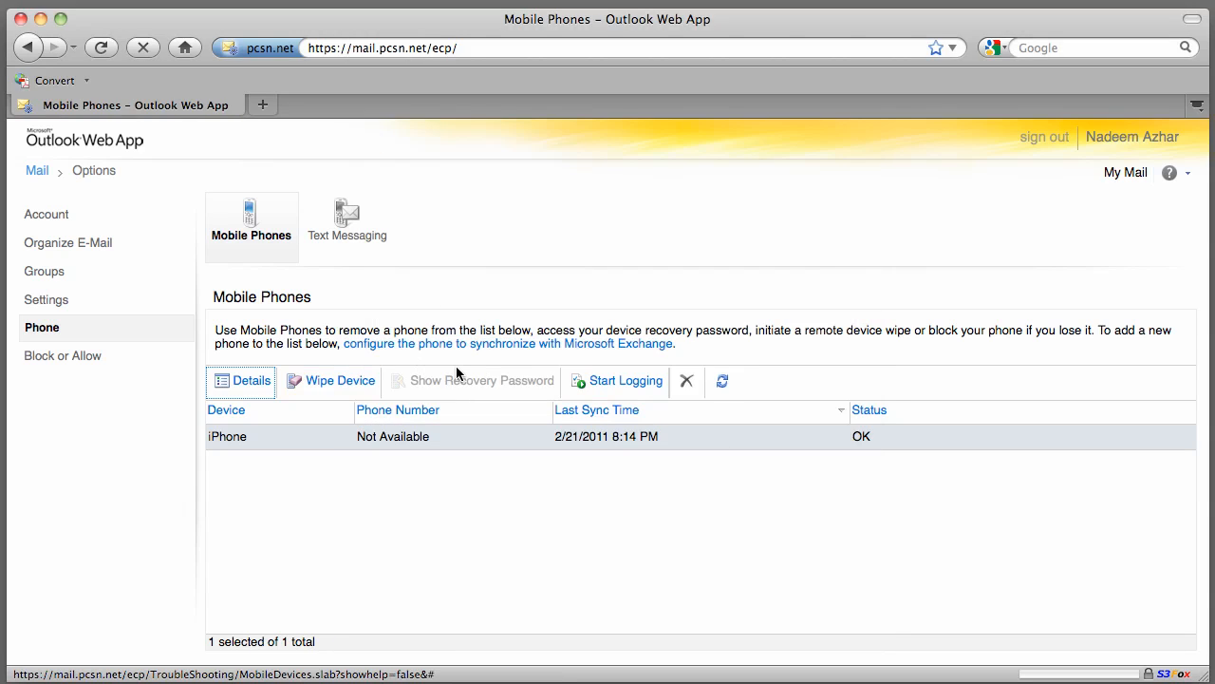
mouse_move(338, 201)
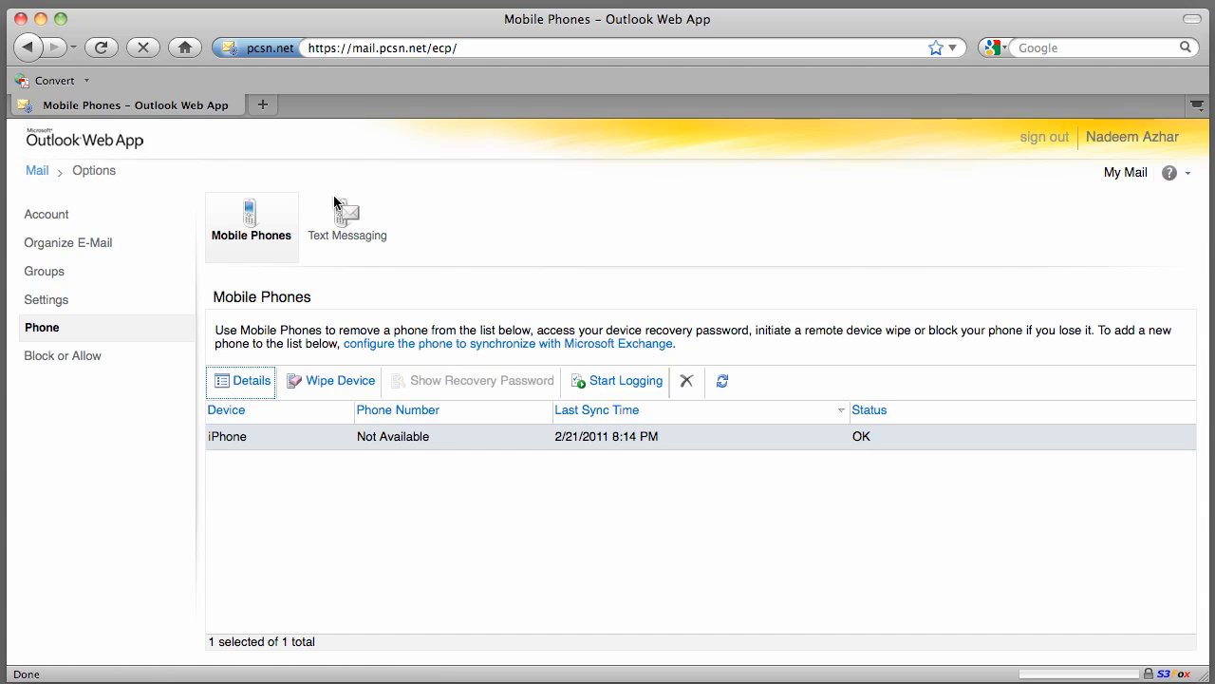
- View the Text Messaging settings with SMS notifications Off
left_click(347, 219)
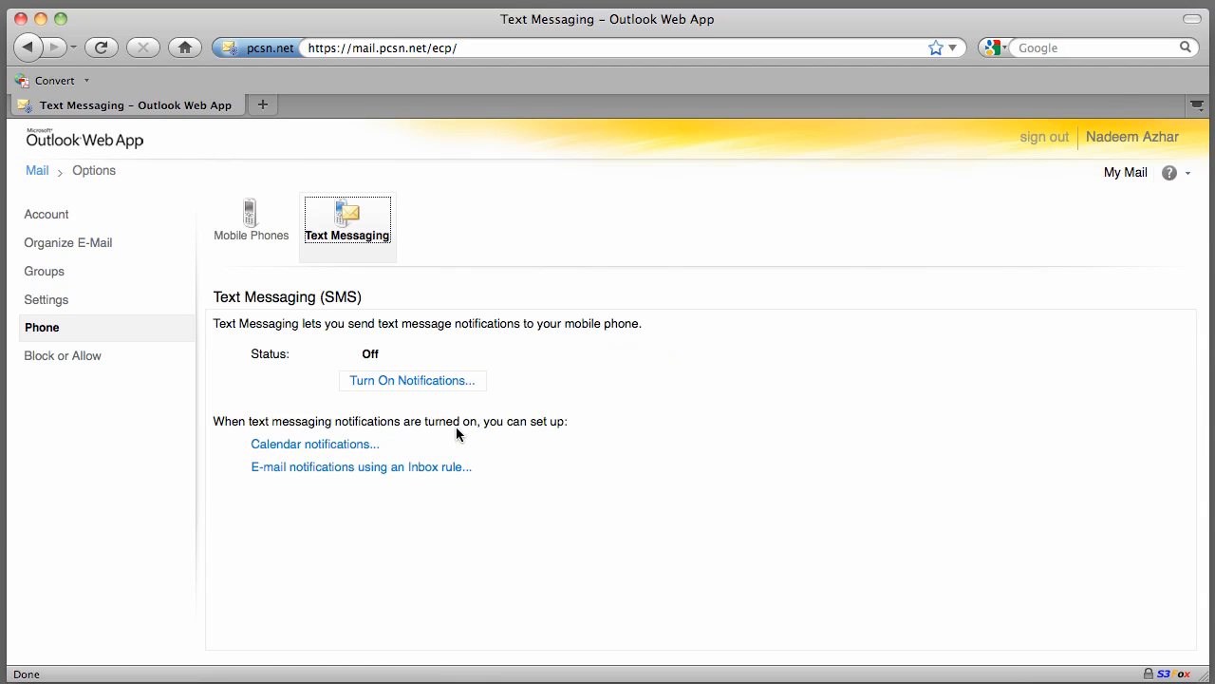
mouse_move(573, 473)
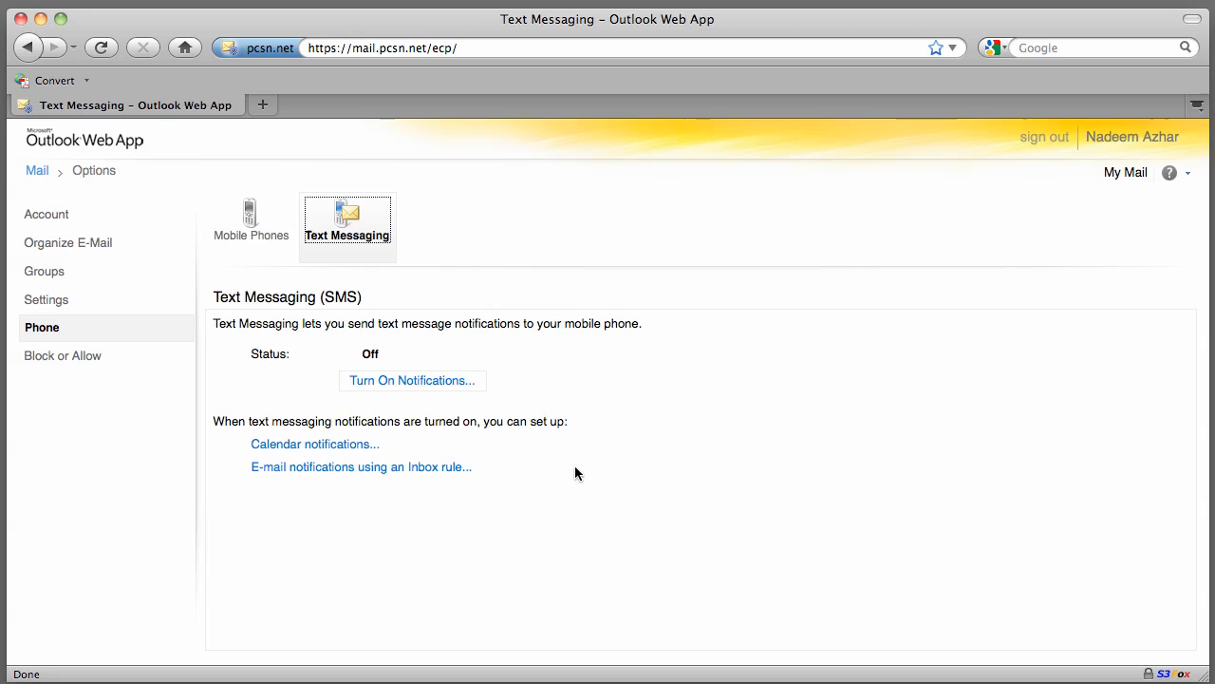
mouse_move(421, 351)
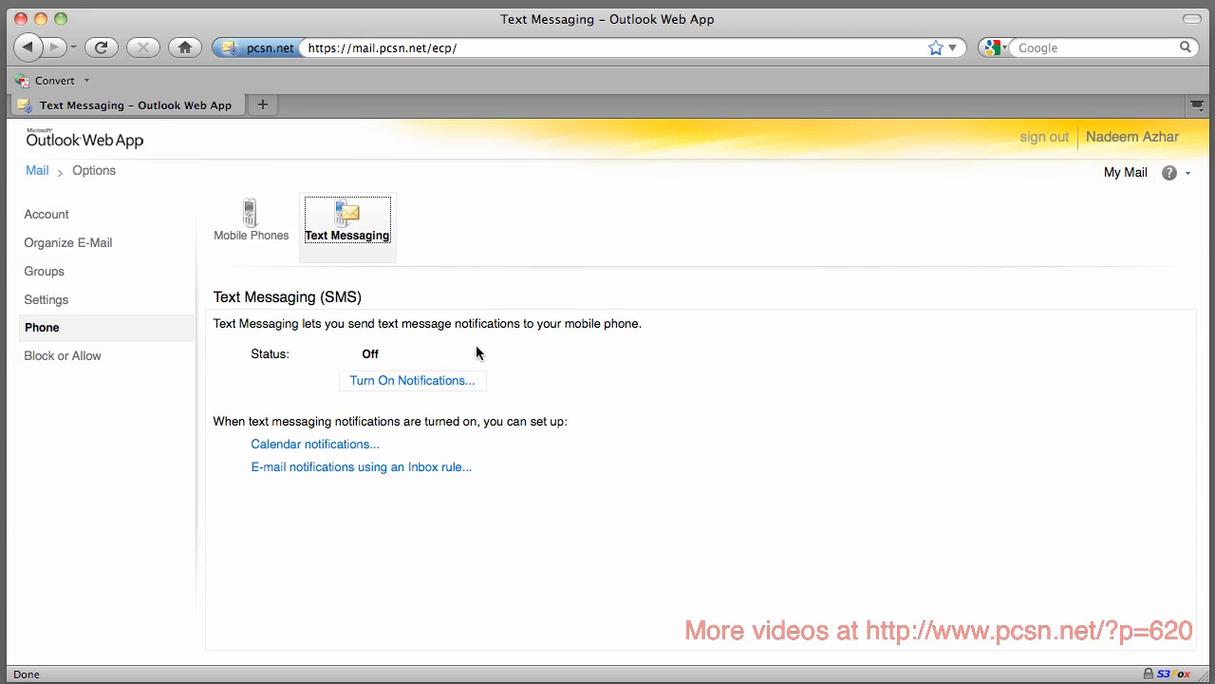
mouse_move(597, 372)
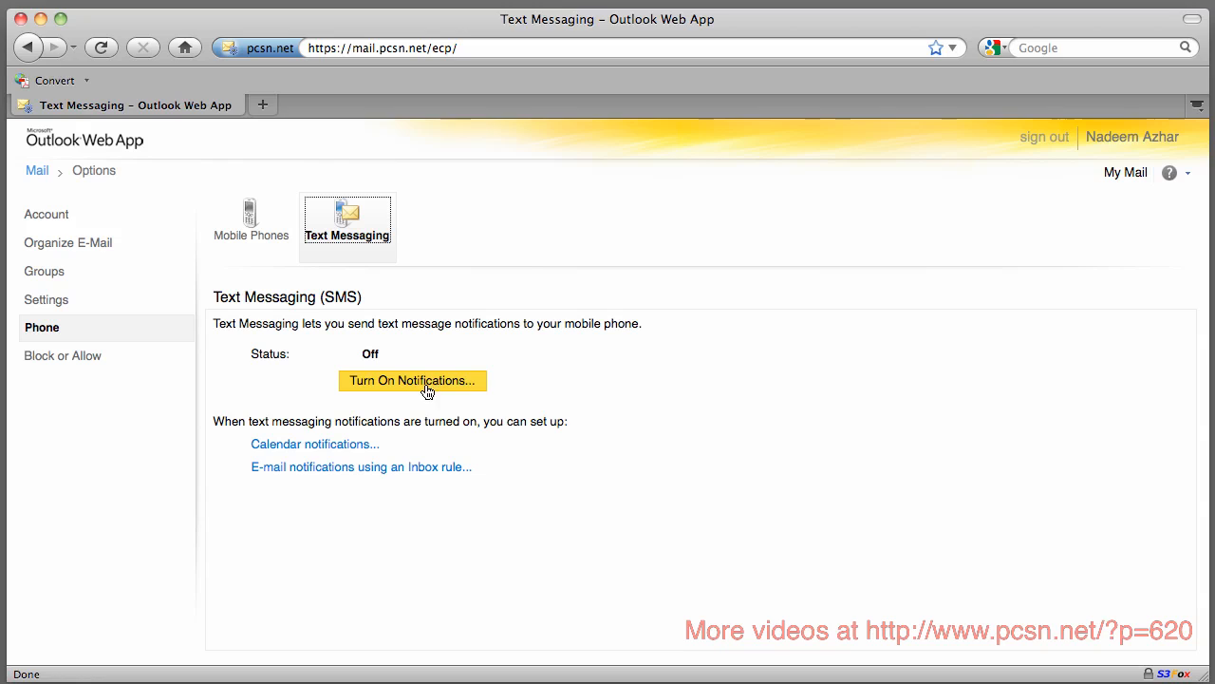
mouse_move(475, 403)
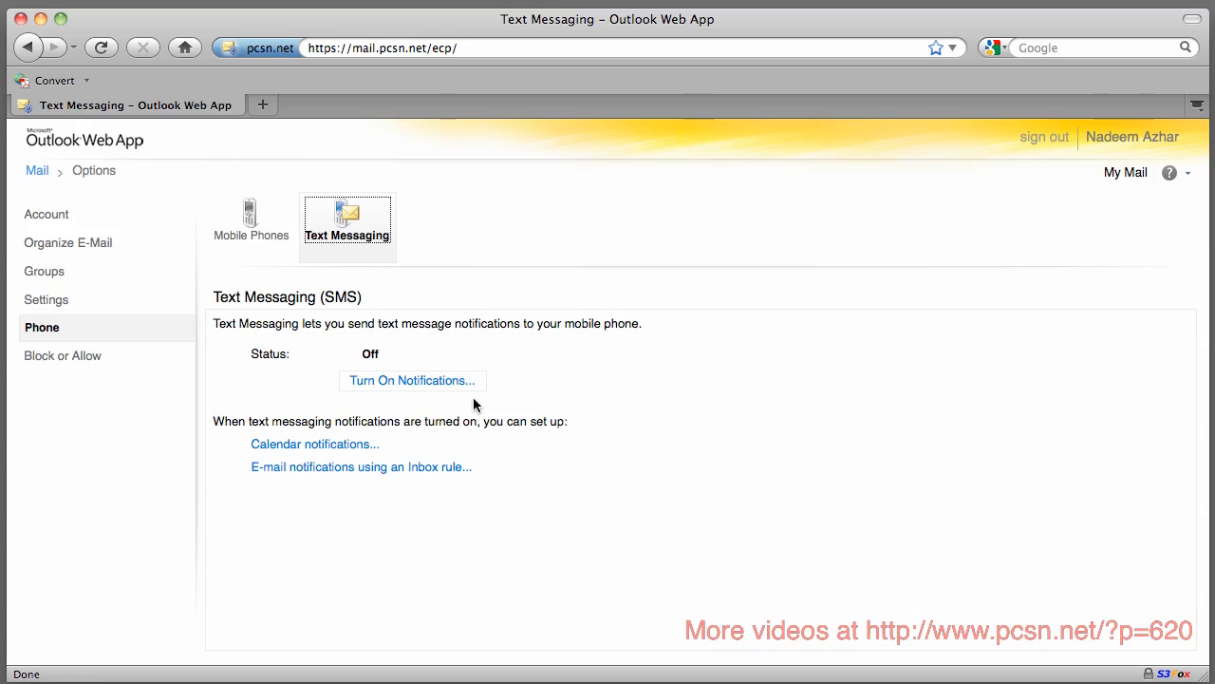
mouse_move(296, 283)
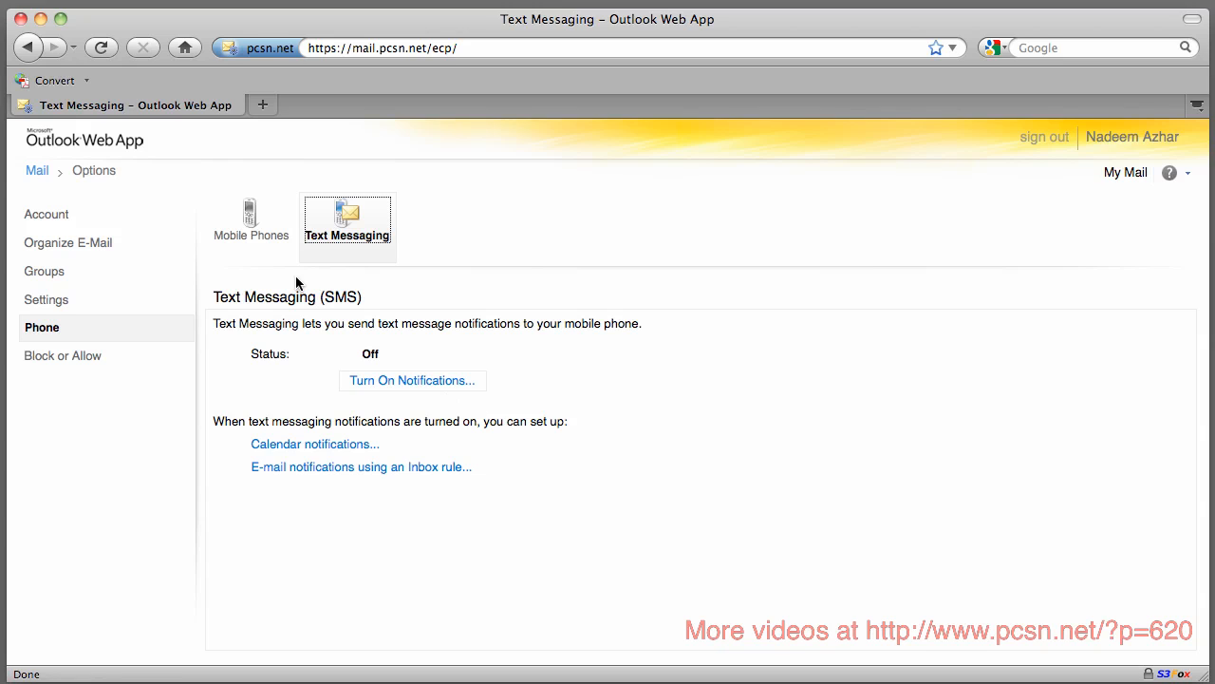
- Return to the Mobile Phones list showing the iPhone with Wipe Device available
left_click(251, 219)
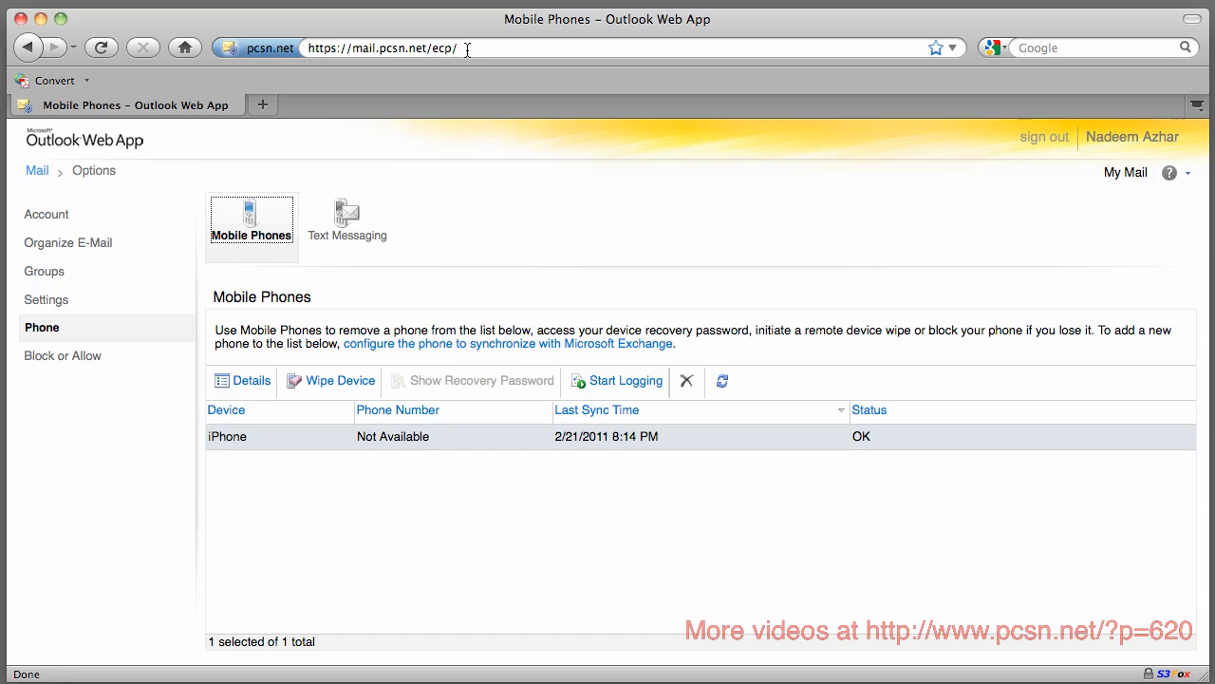
mouse_move(555, 226)
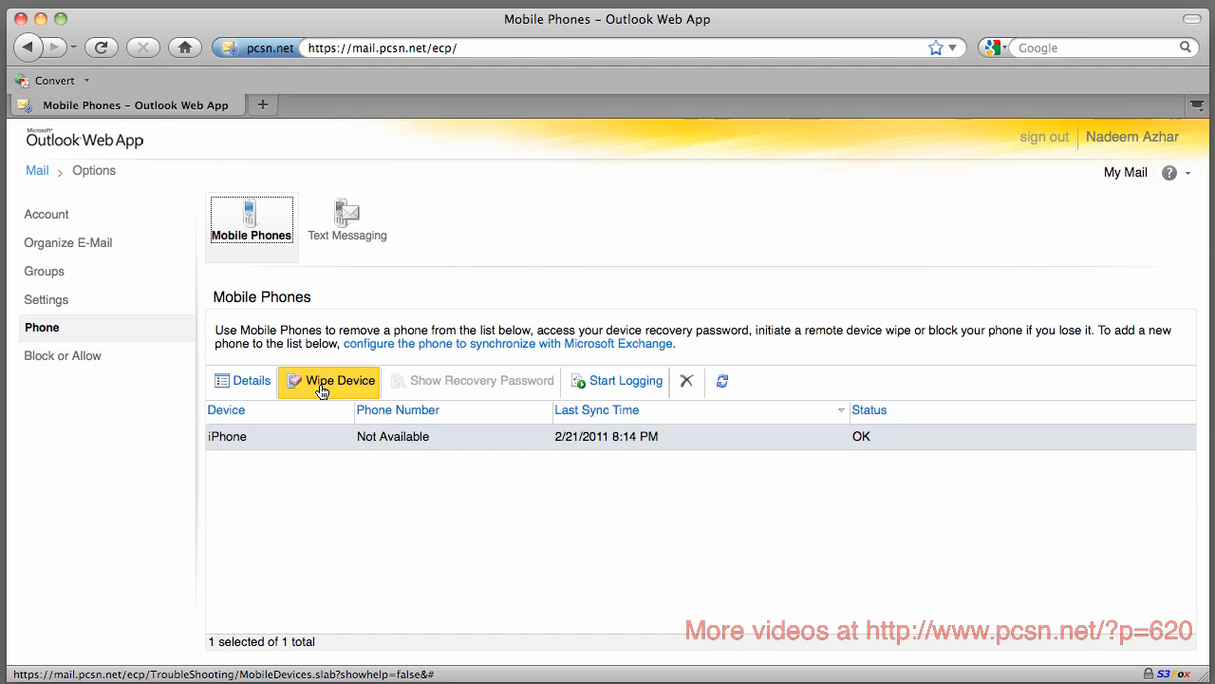
mouse_move(825, 232)
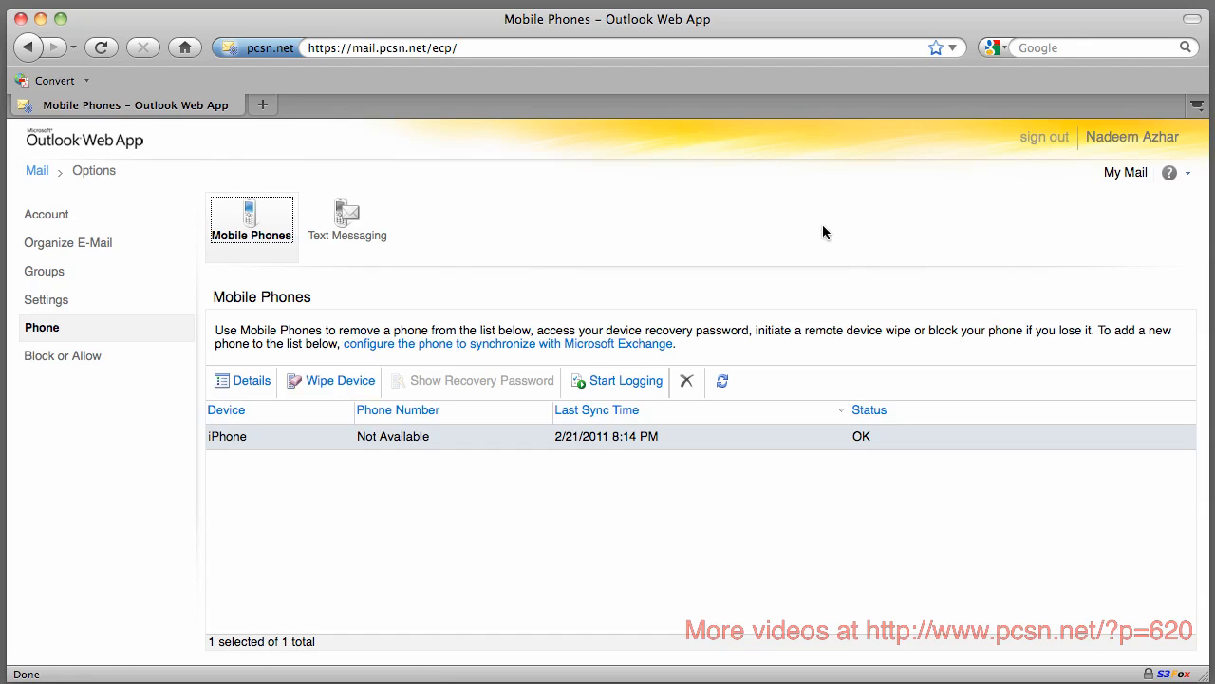